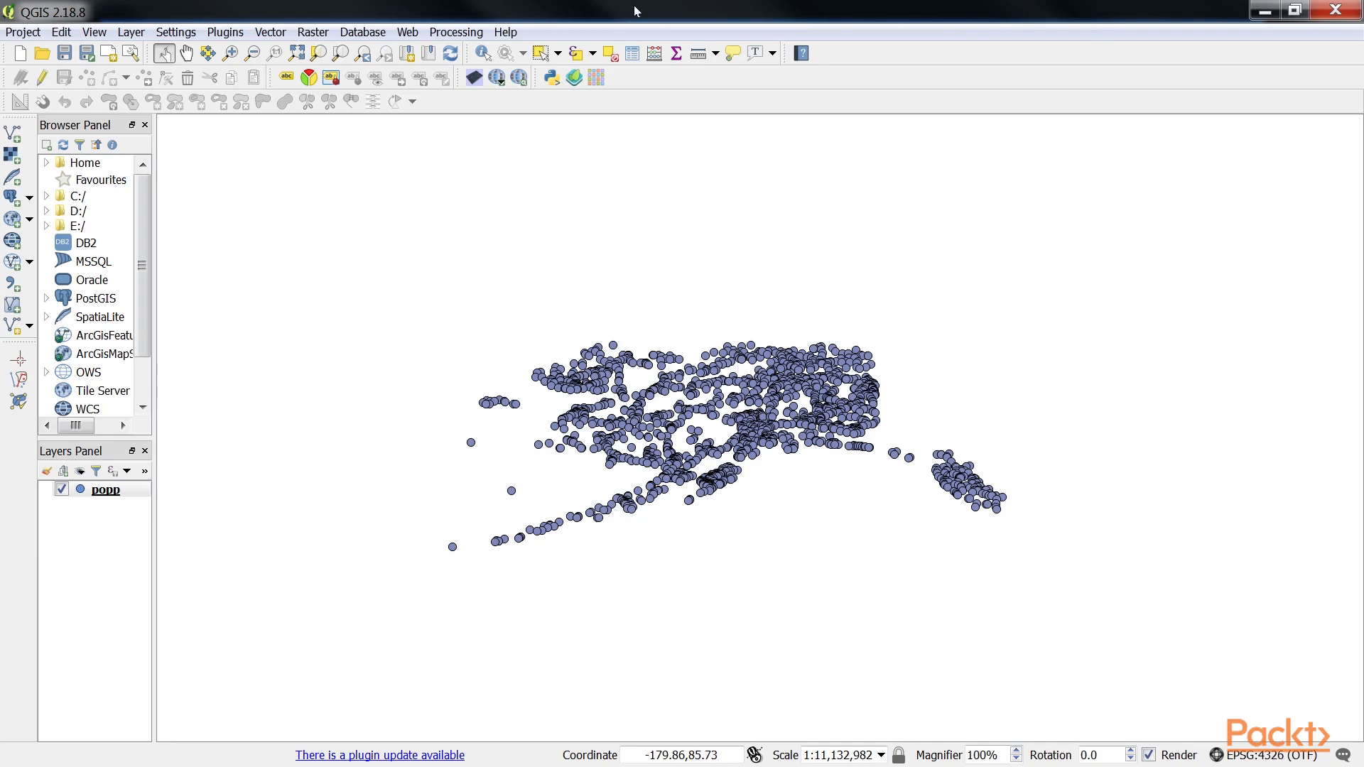
Reach the popp layer's Actions page, looking at Add new action and cancelling it.
left_click(130, 33)
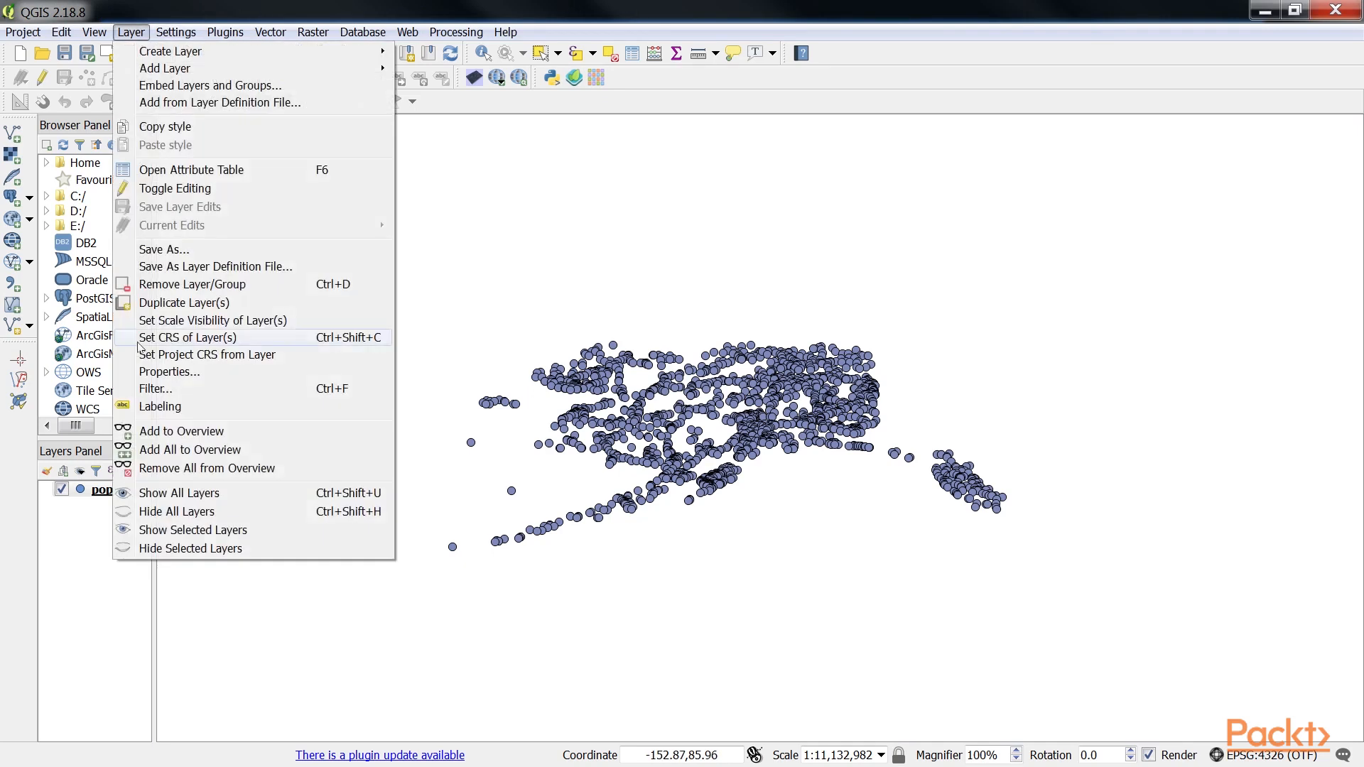
left_click(169, 373)
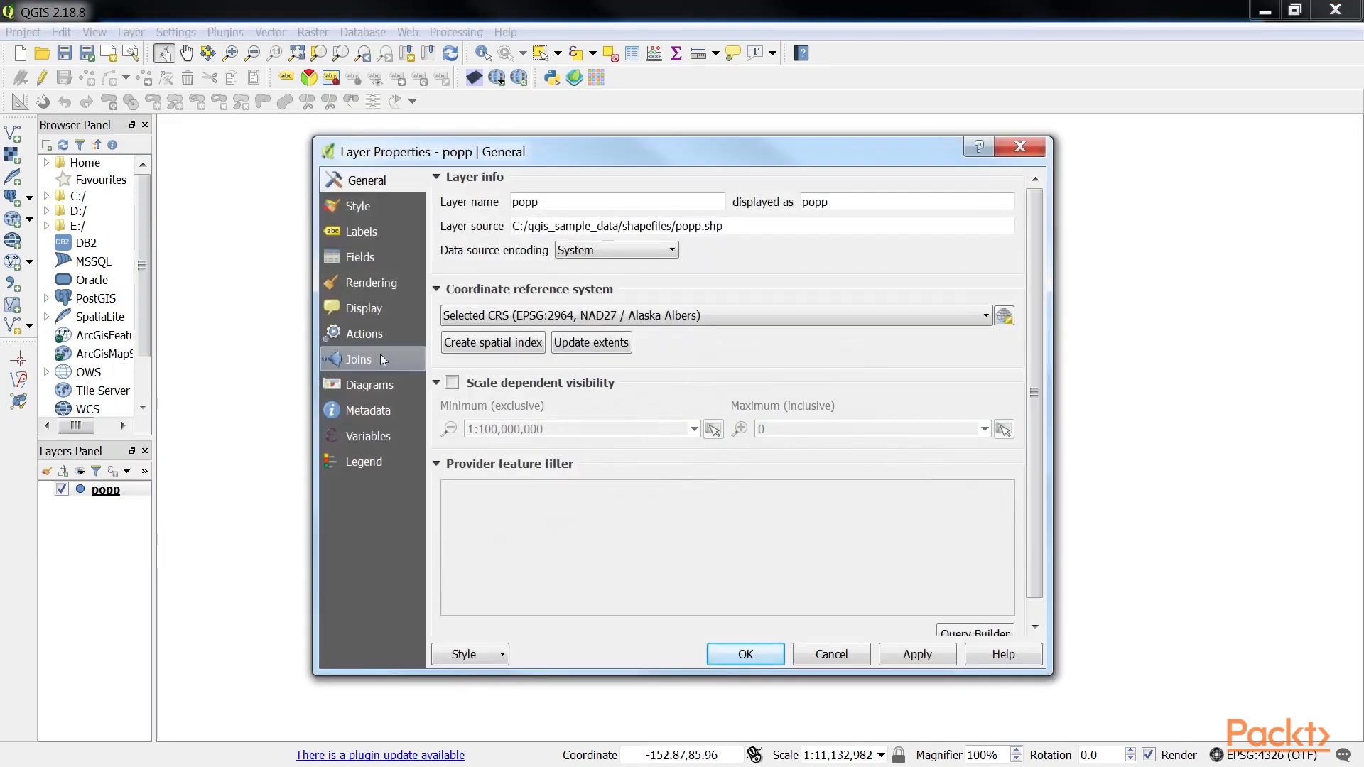
left_click(365, 332)
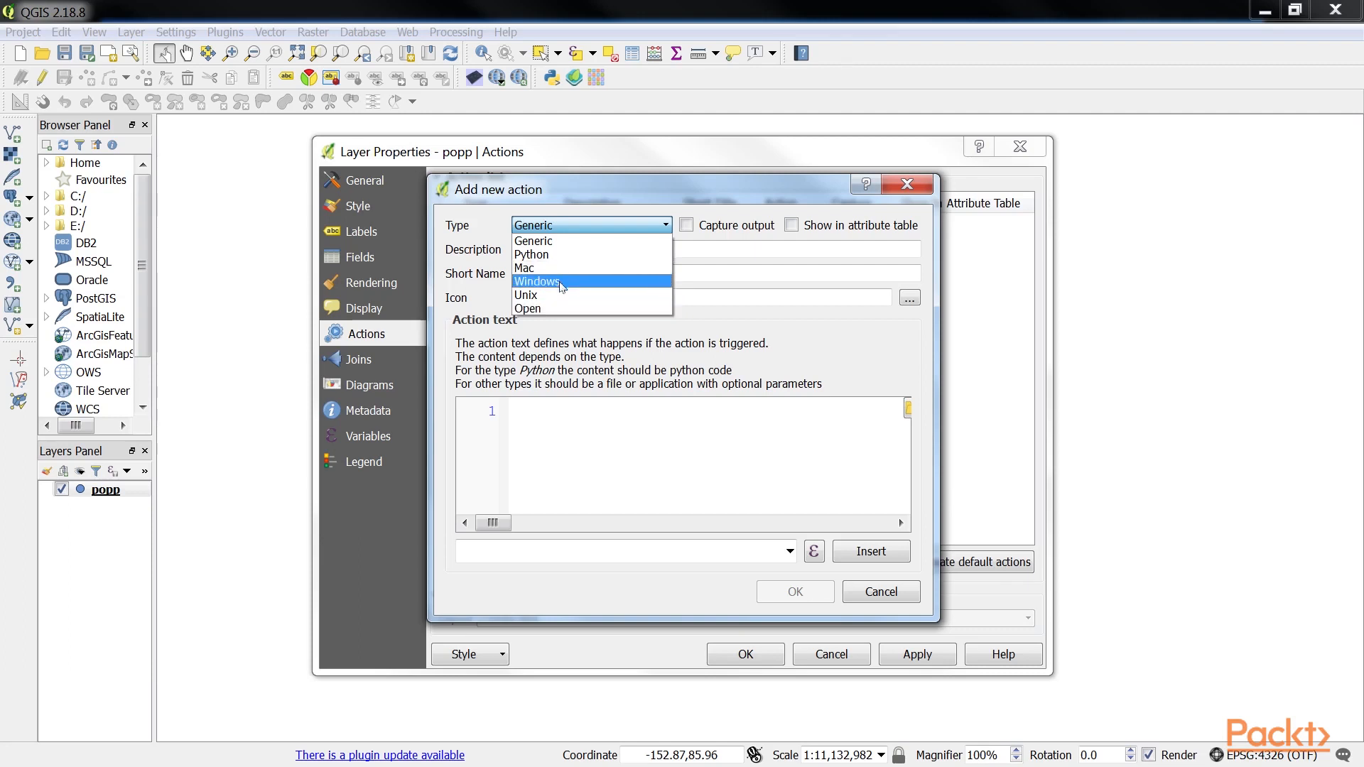
mouse_move(553, 295)
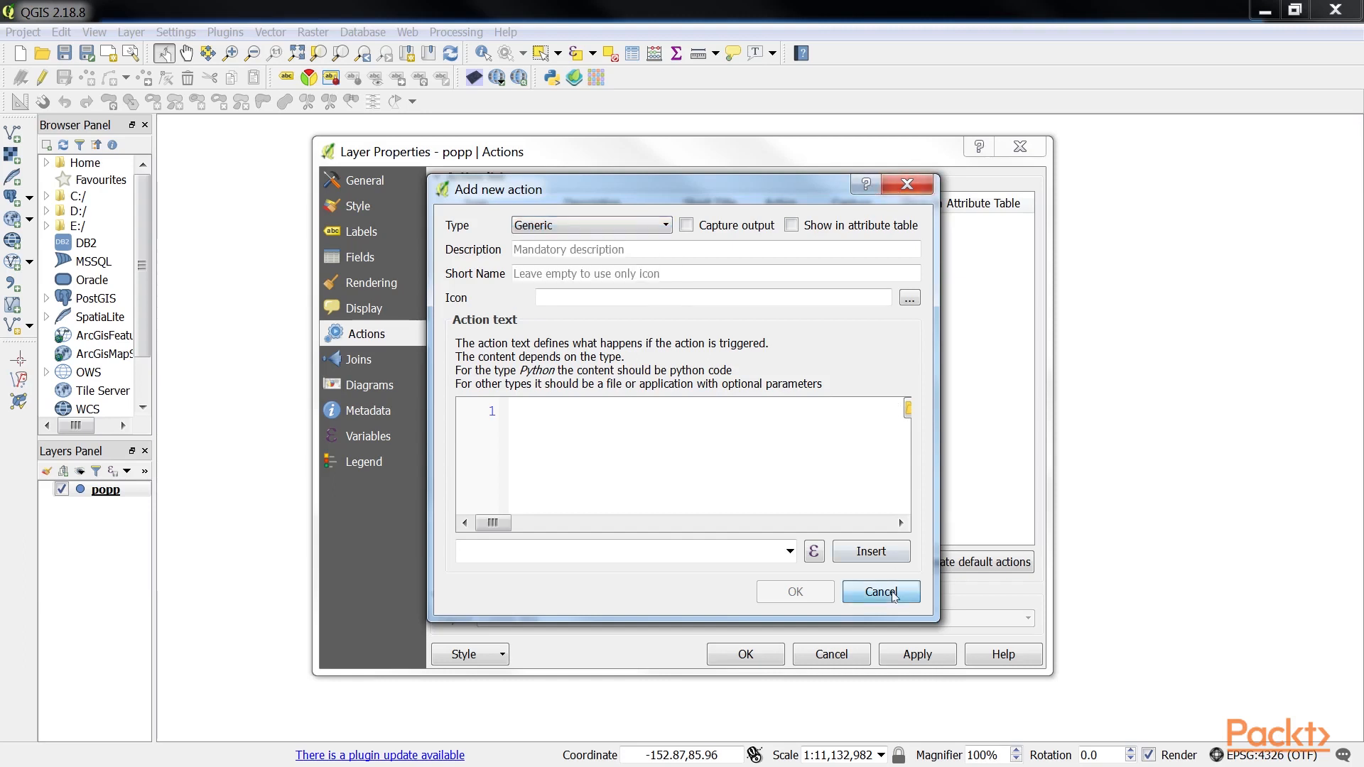
left_click(880, 591)
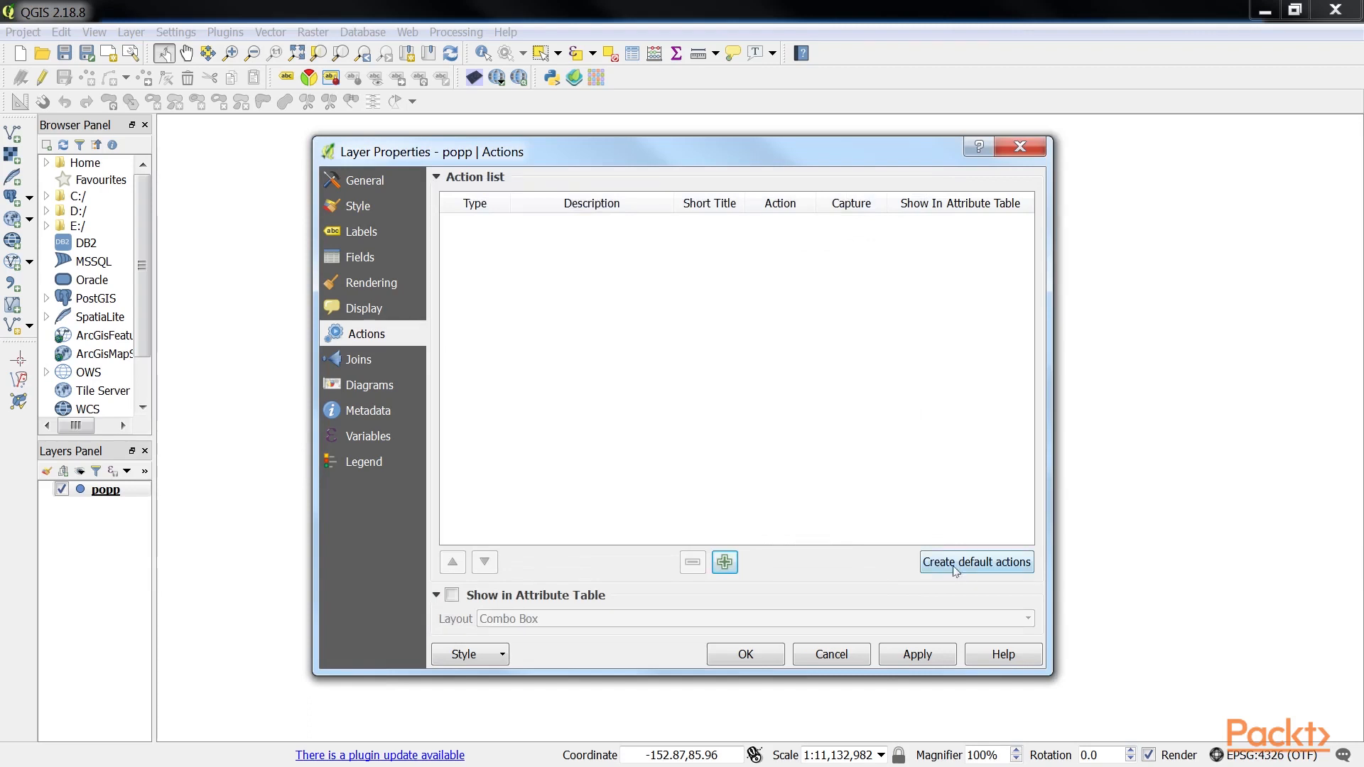
Create the six default actions and inspect the Selected field's value action.
left_click(976, 563)
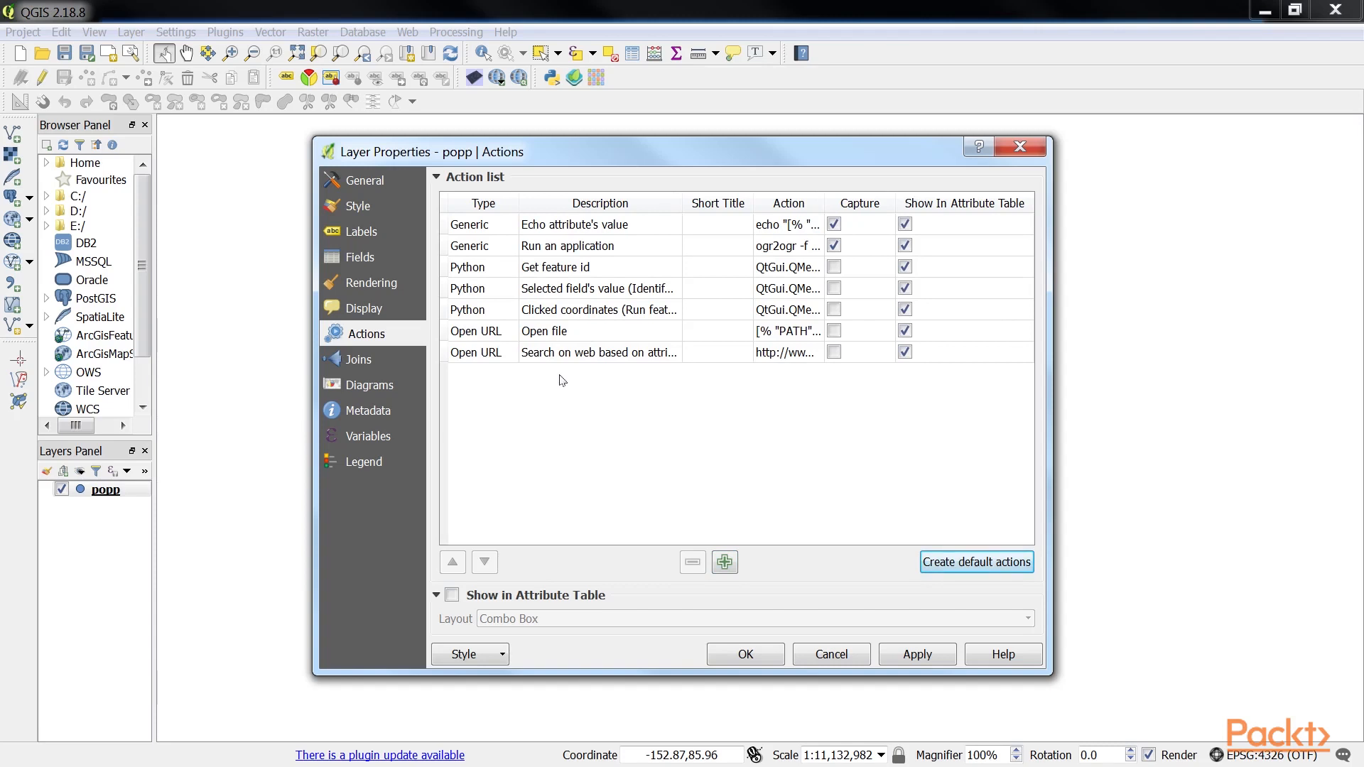
left_click(598, 289)
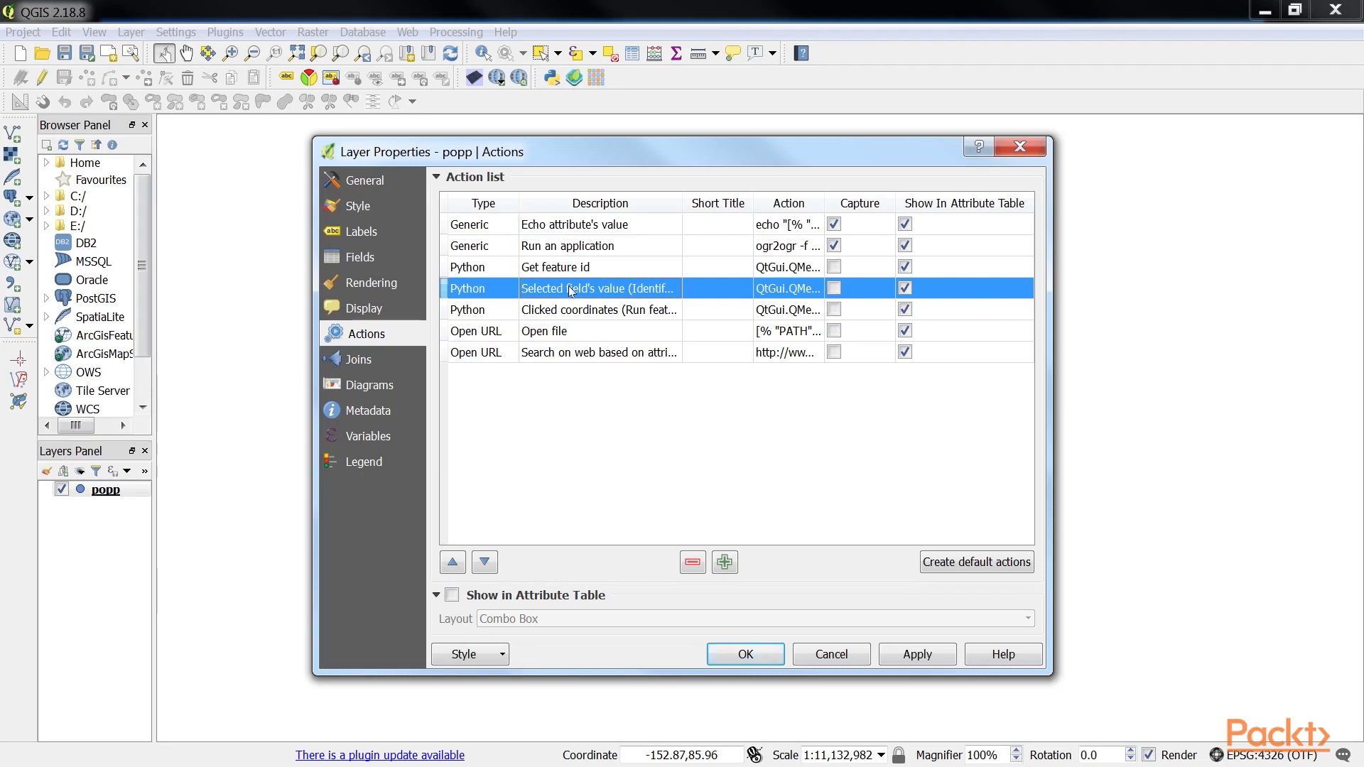
mouse_move(776, 299)
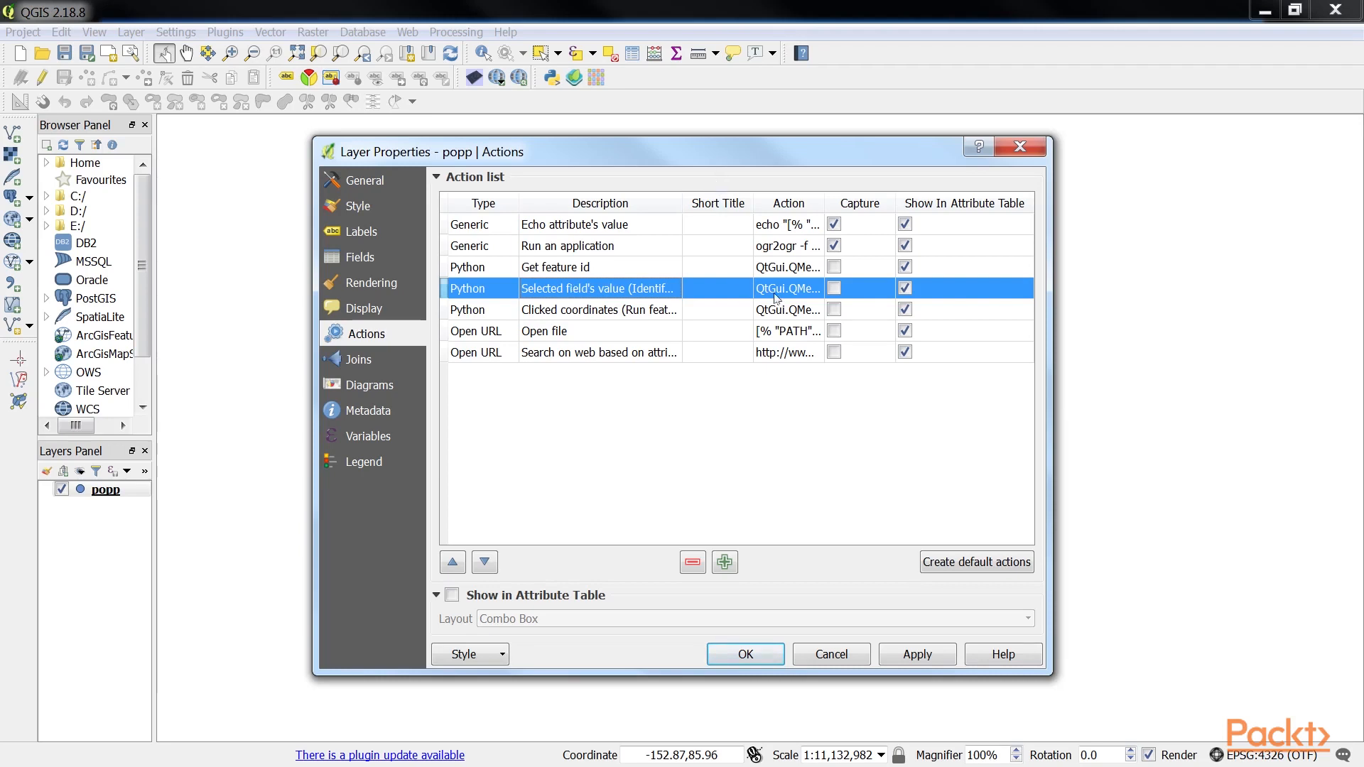
double_click(598, 289)
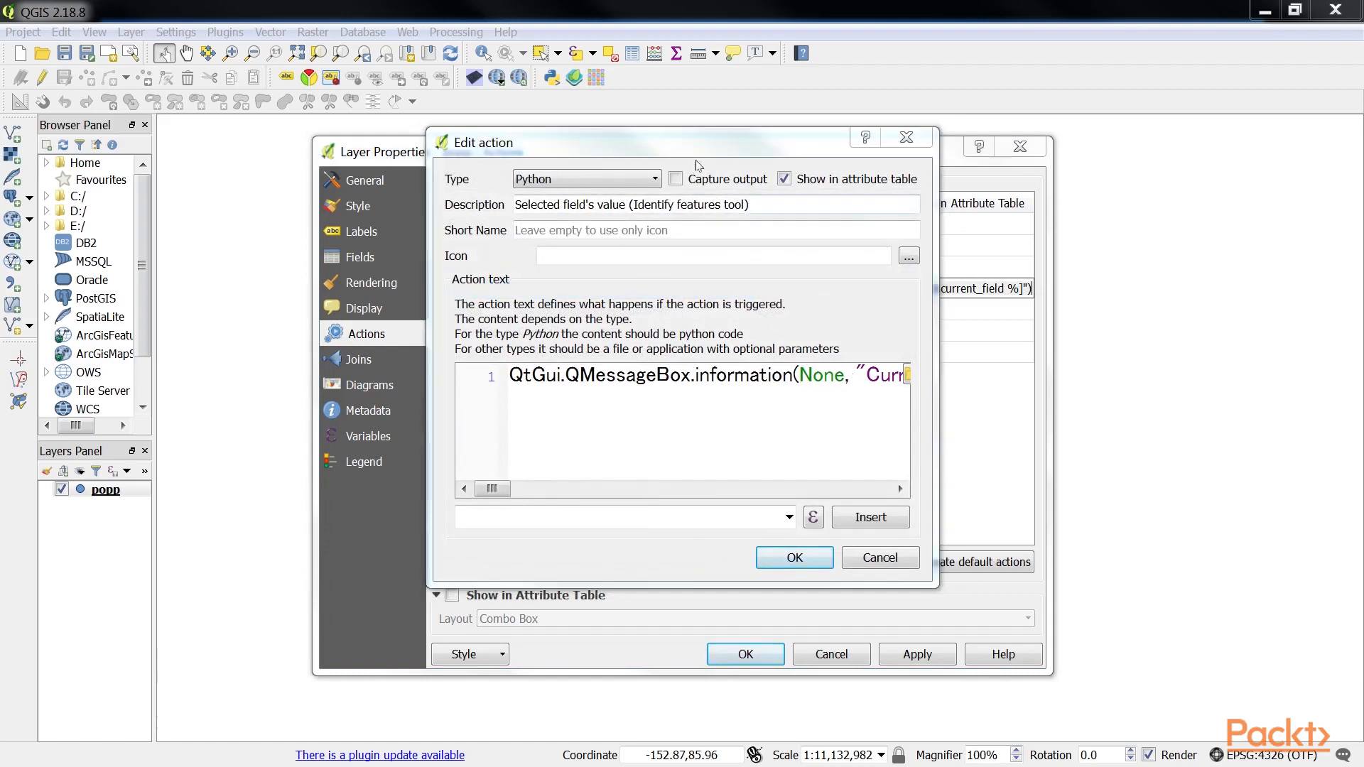
left_click(793, 557)
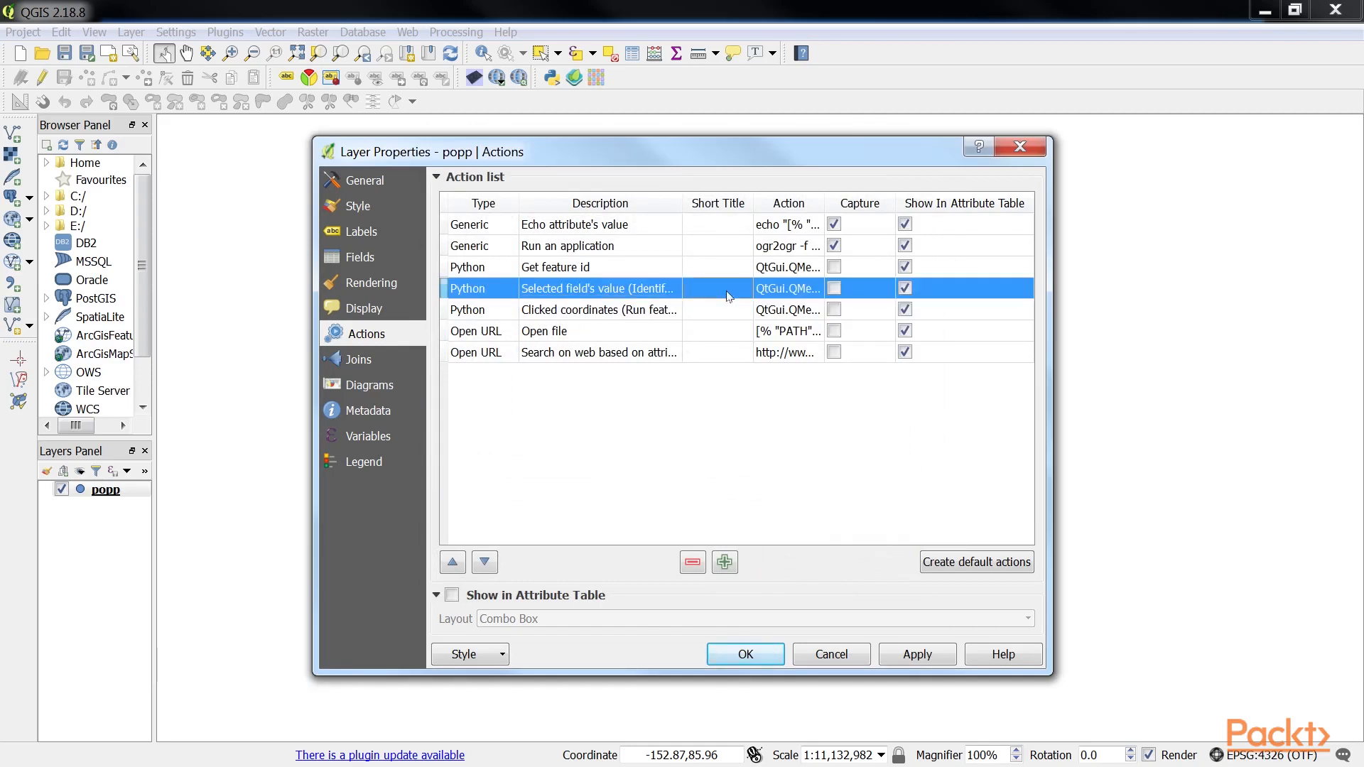
Insert the TYPE field into the Selected field's value action and apply the properties.
double_click(598, 288)
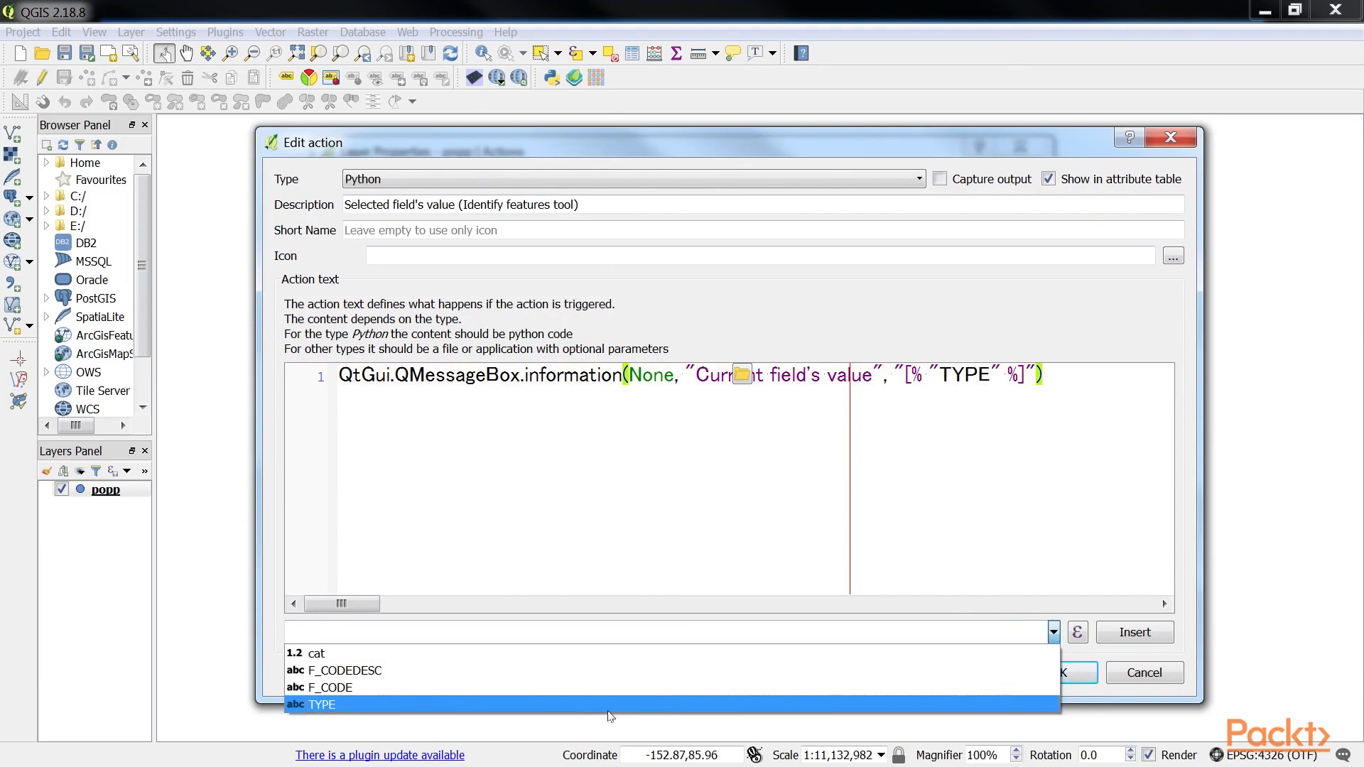
left_click(1066, 672)
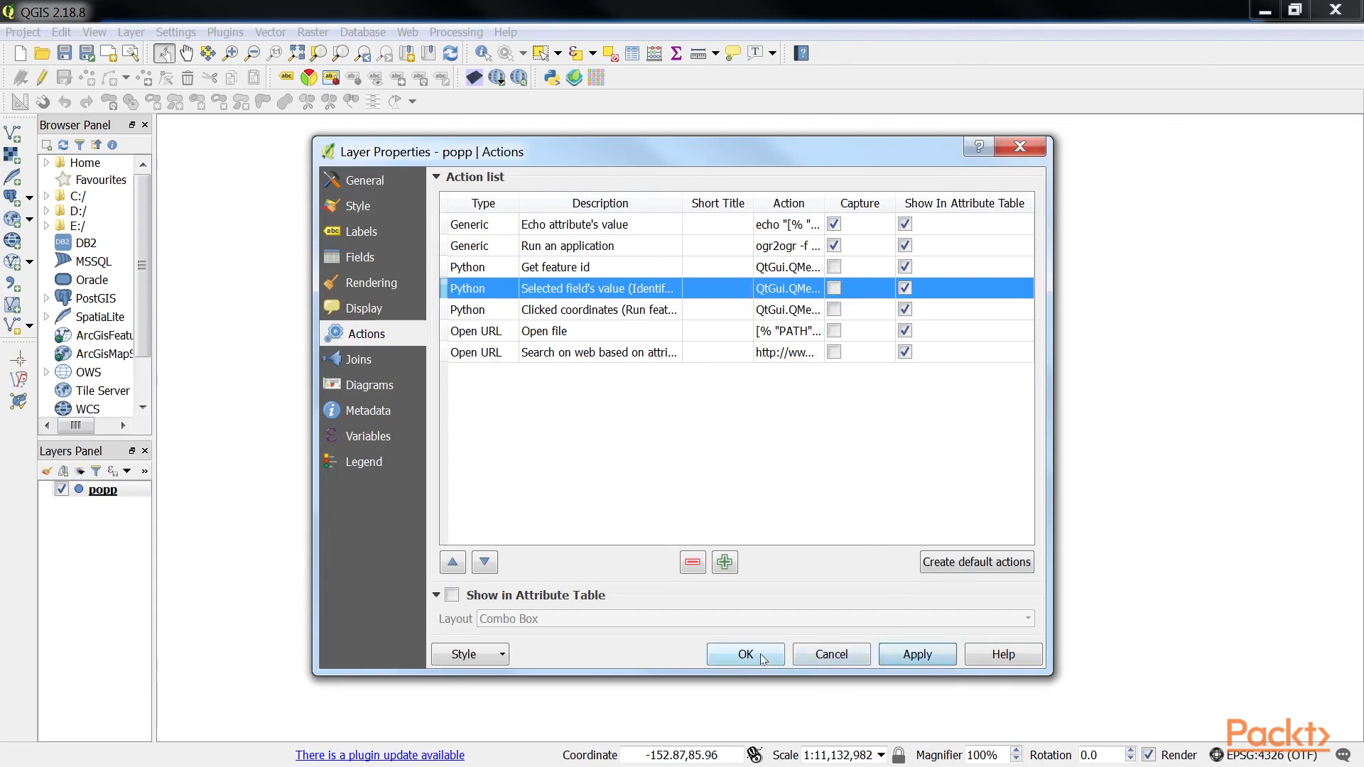
left_click(739, 654)
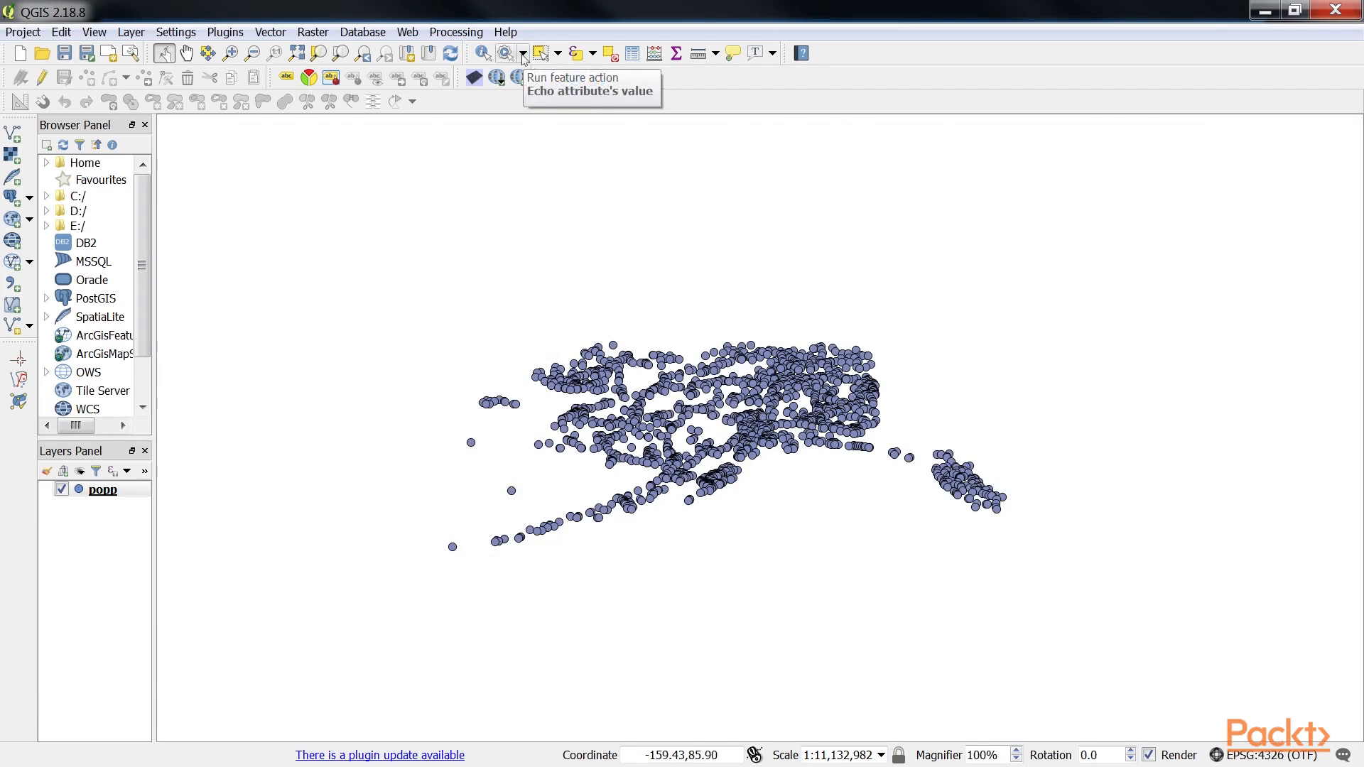
left_click(523, 53)
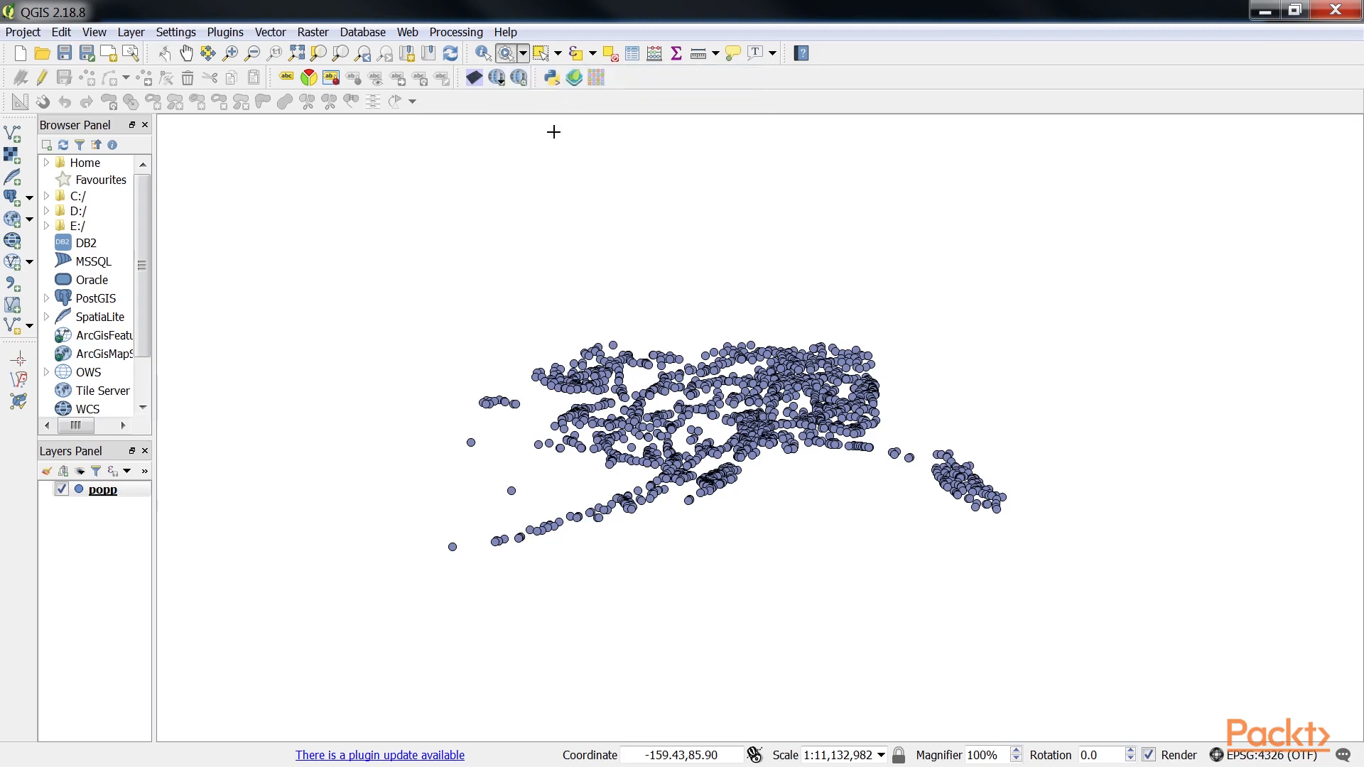
mouse_move(659, 378)
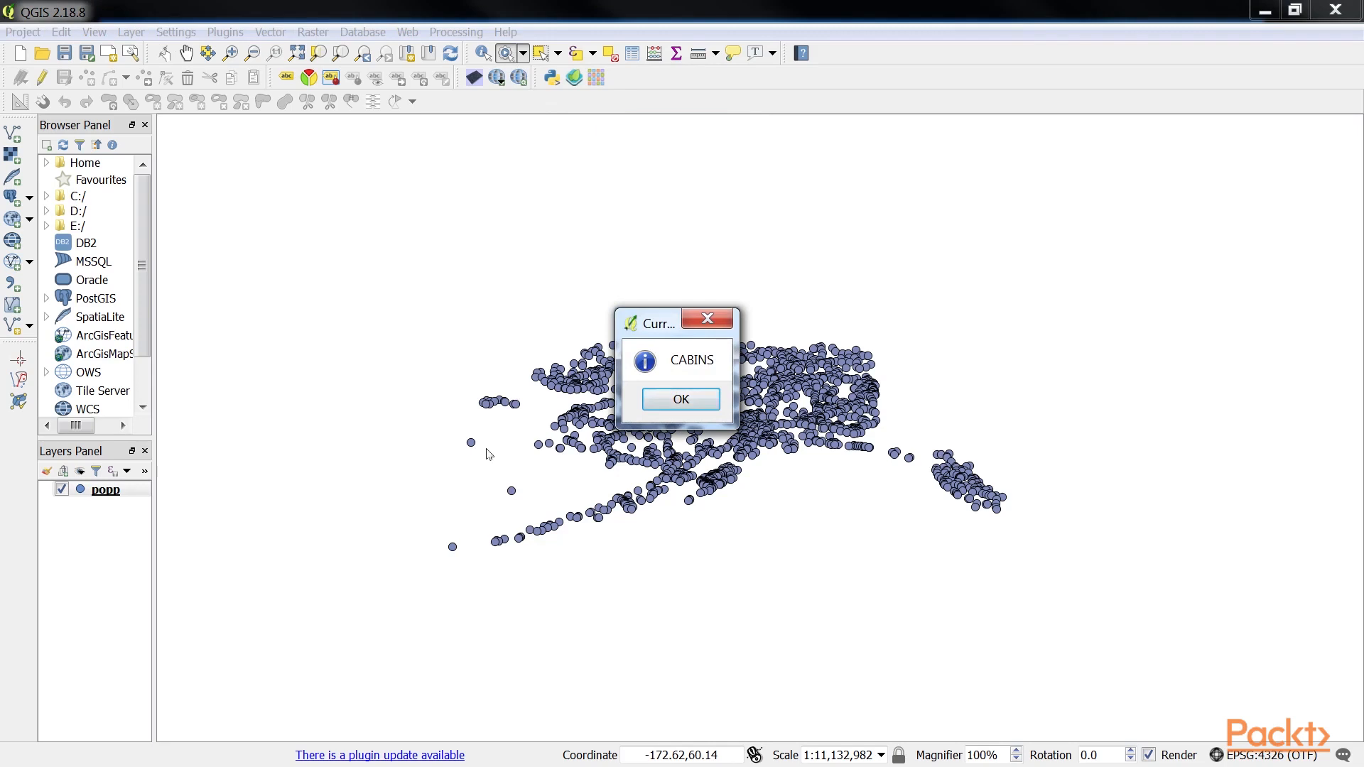
left_click(681, 398)
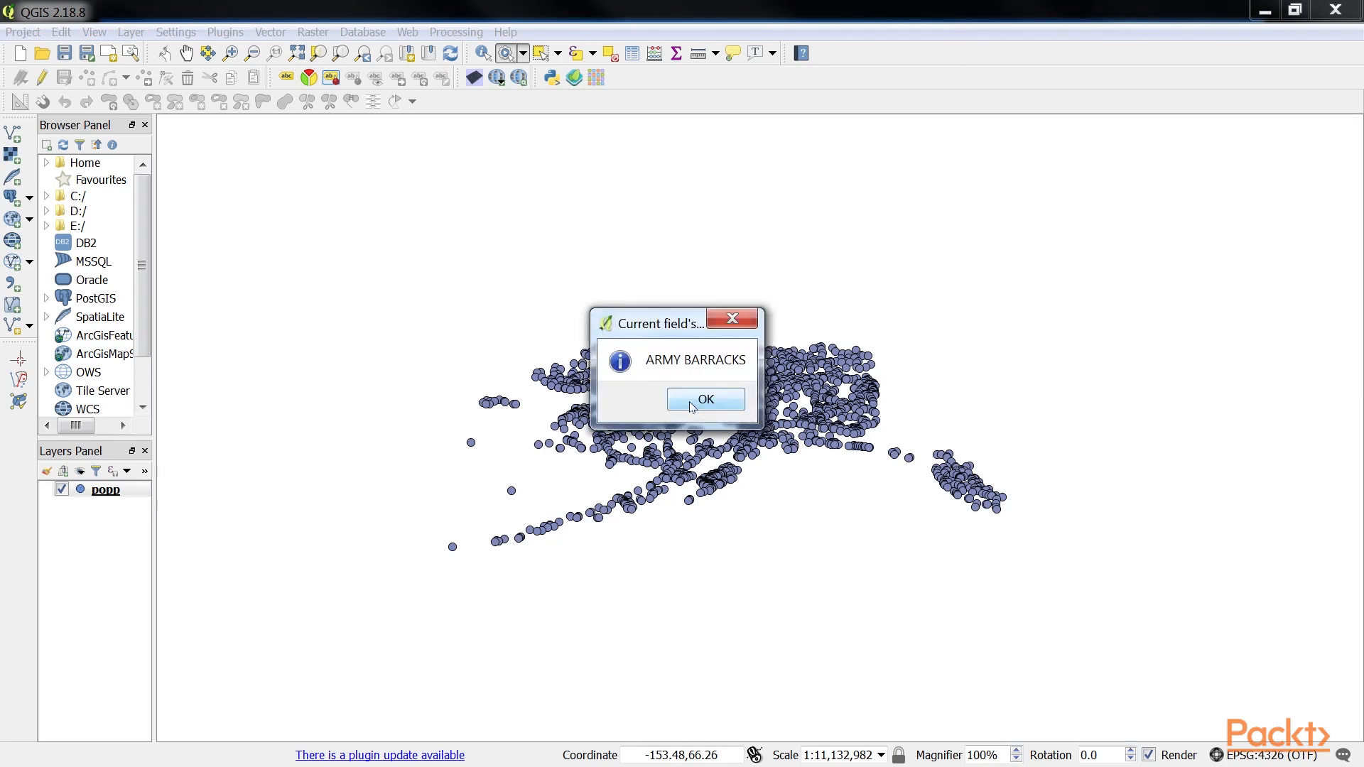
left_click(705, 399)
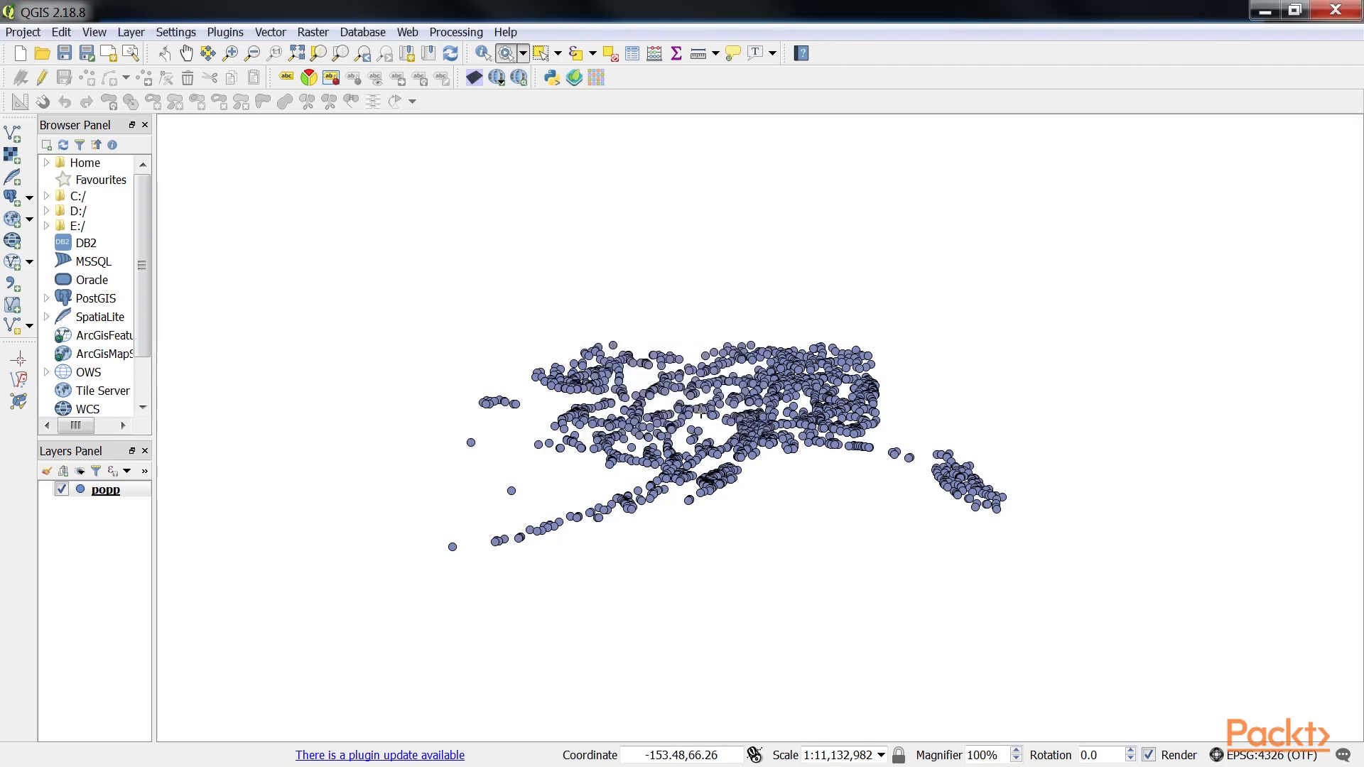
mouse_move(701, 414)
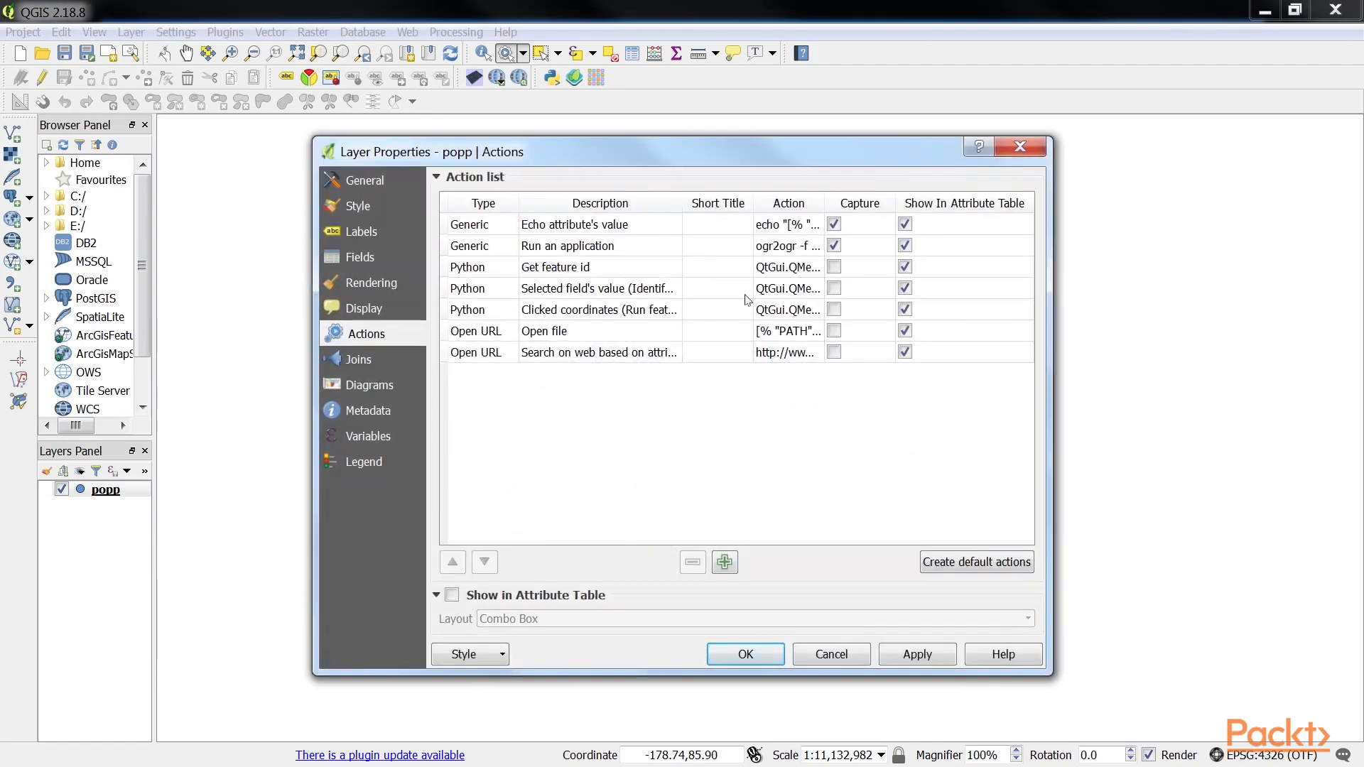
double_click(598, 289)
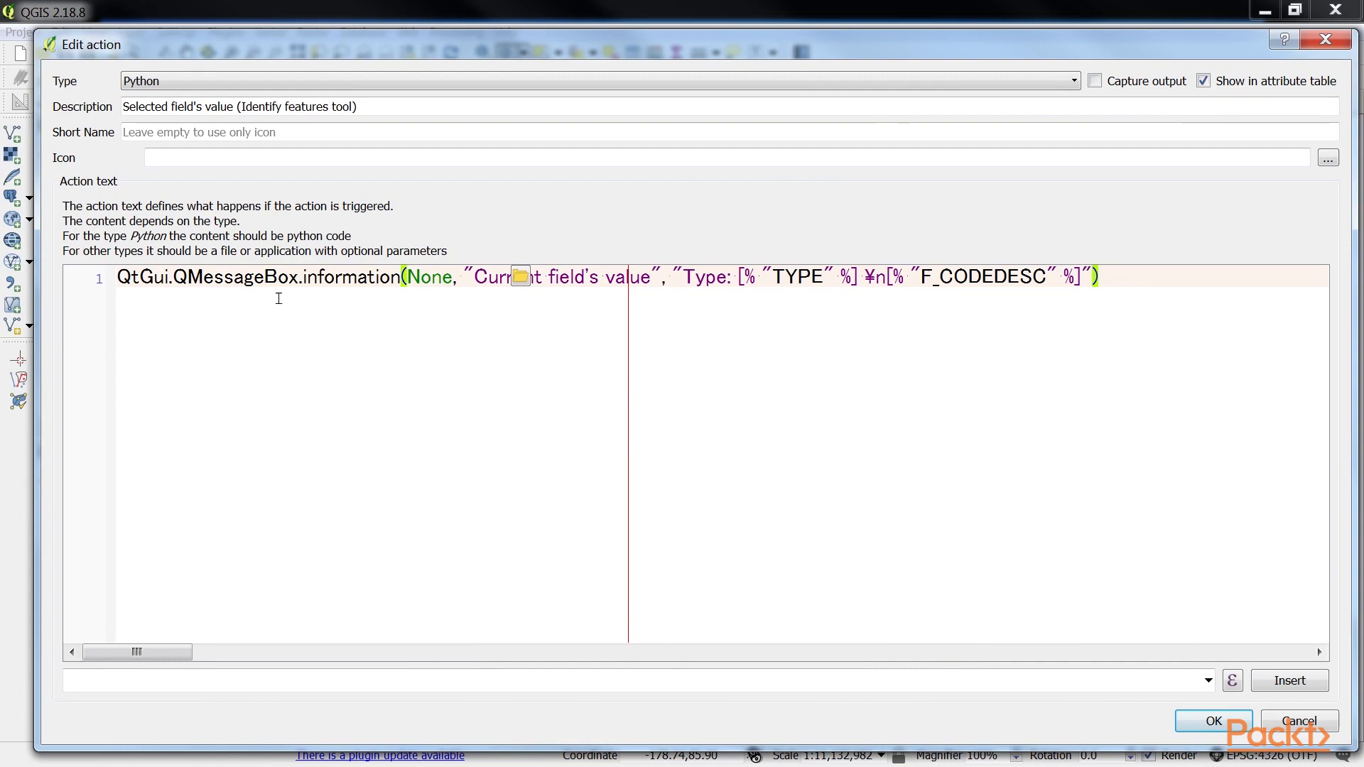
left_click(1212, 722)
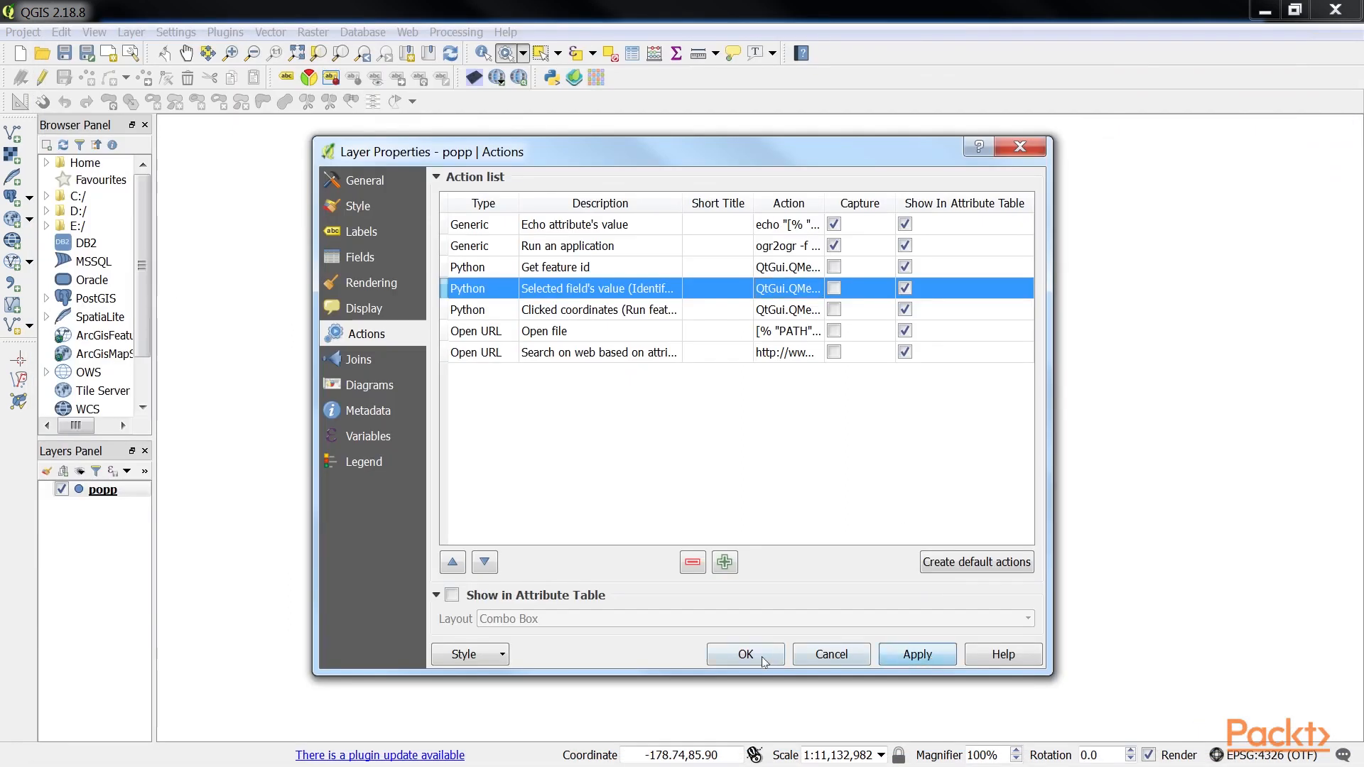
left_click(741, 654)
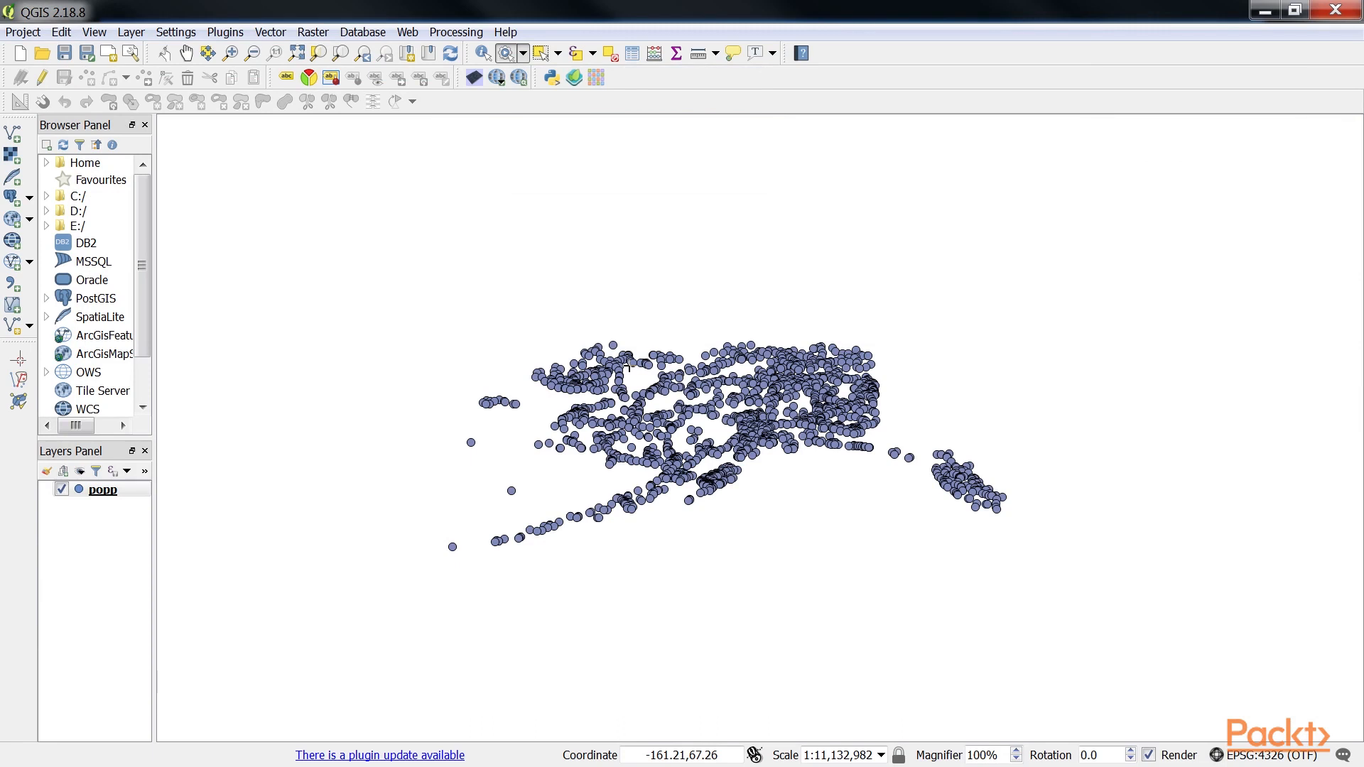
mouse_move(646, 397)
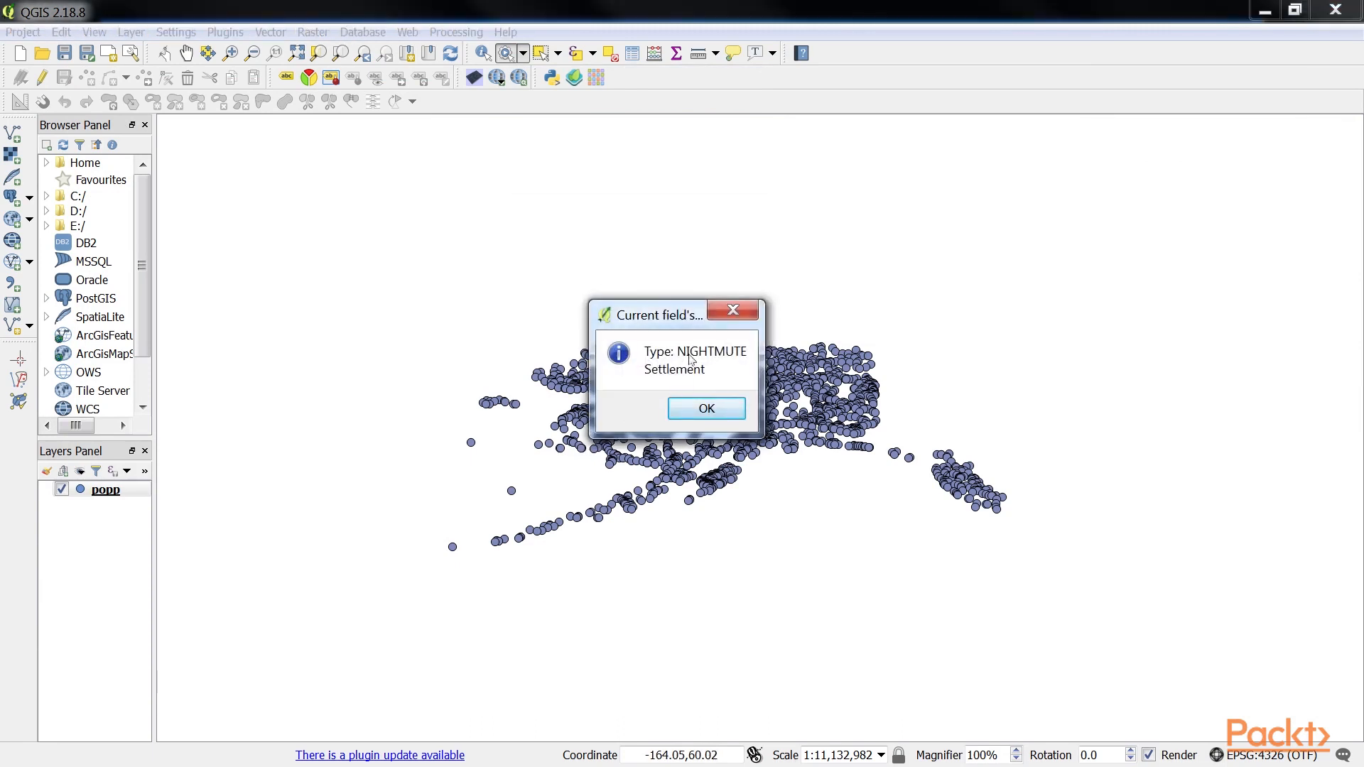
mouse_move(707, 410)
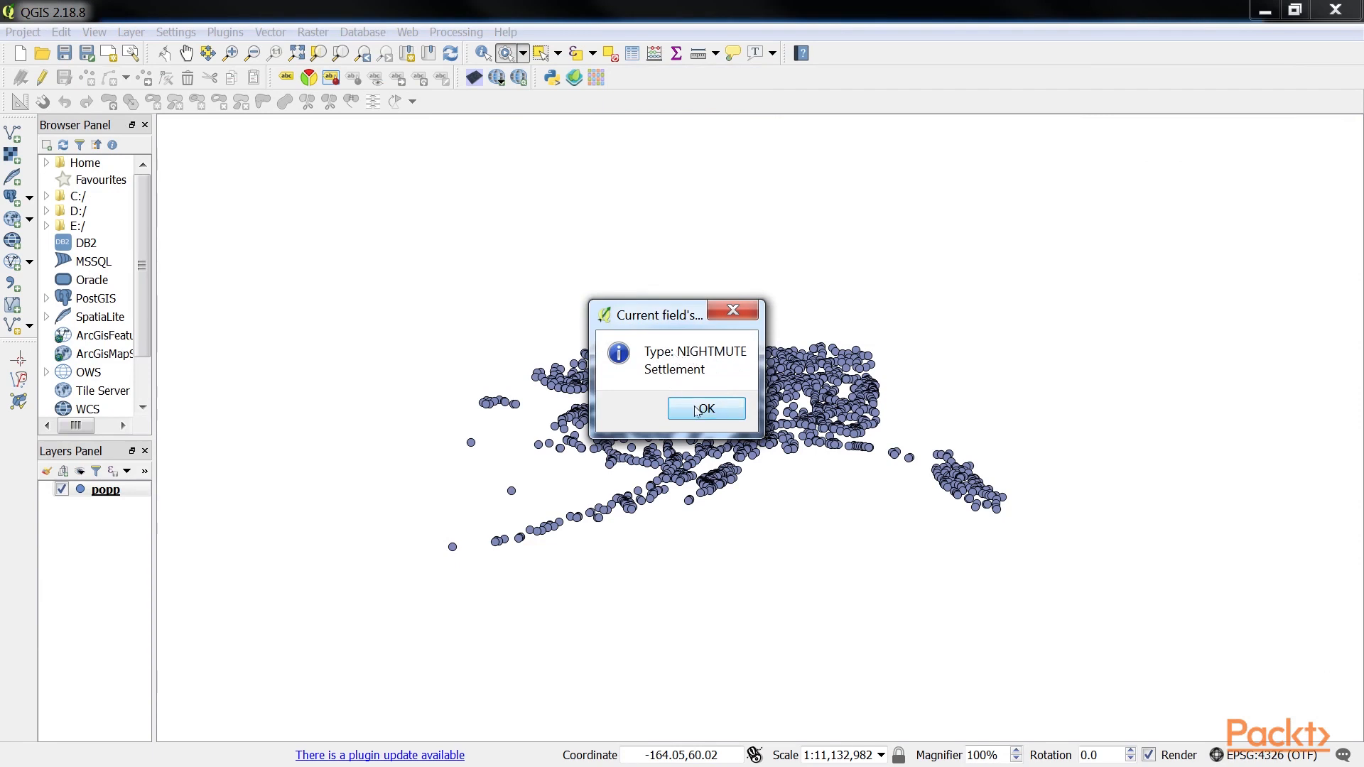
left_click(707, 408)
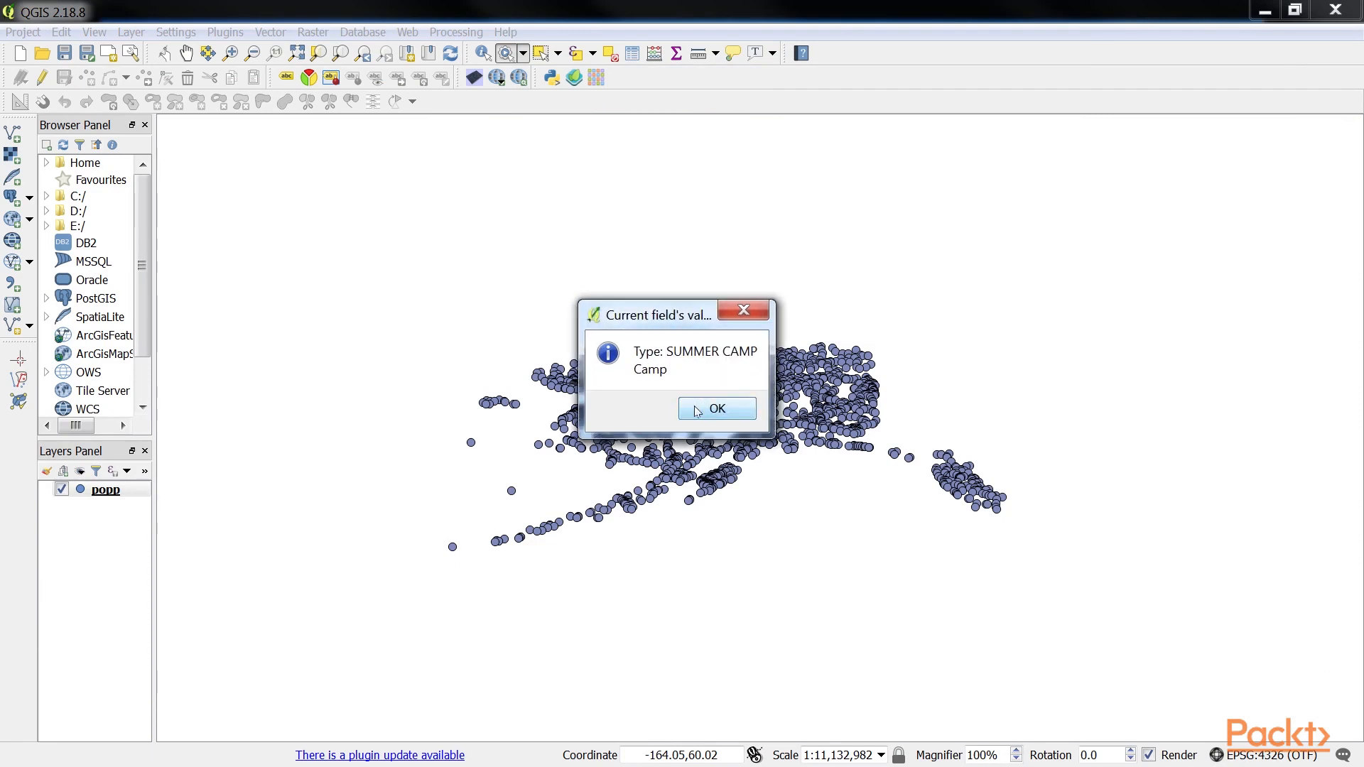
left_click(716, 410)
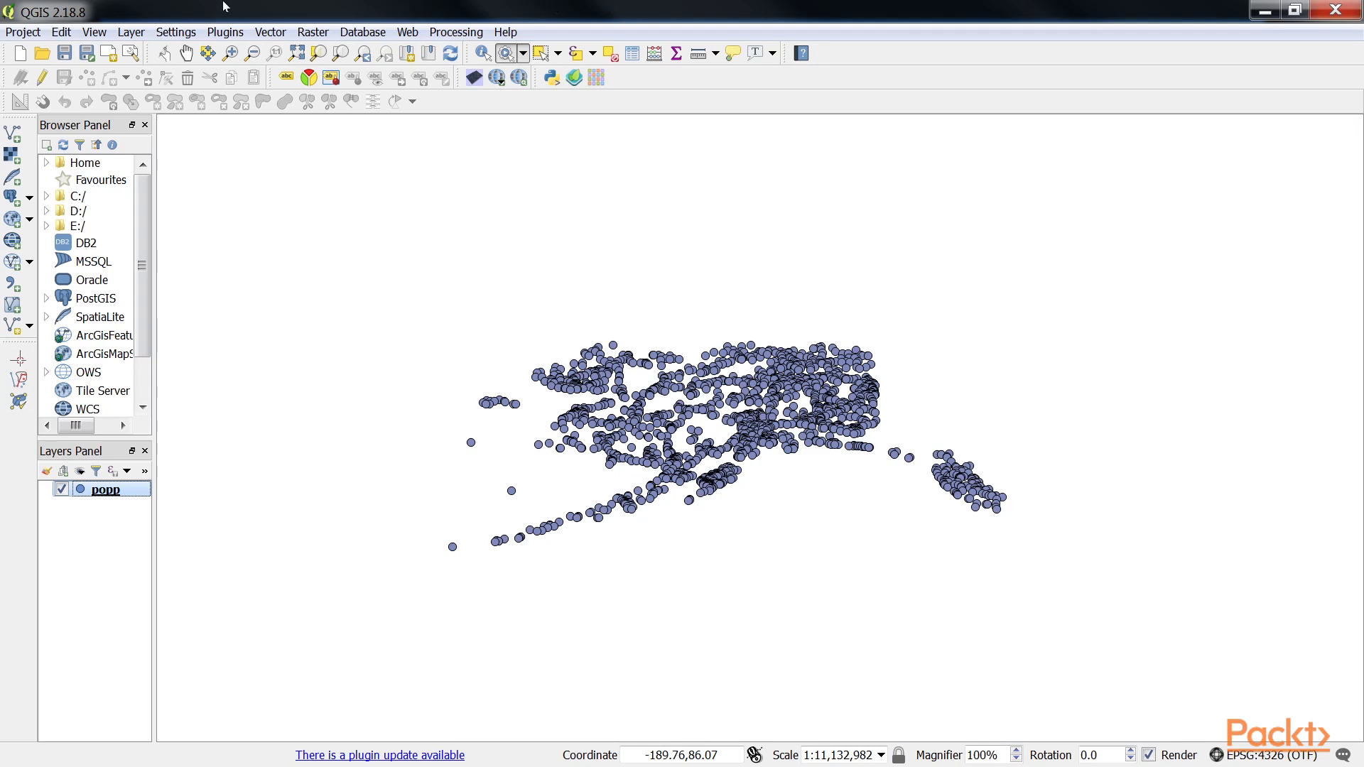
left_click(131, 32)
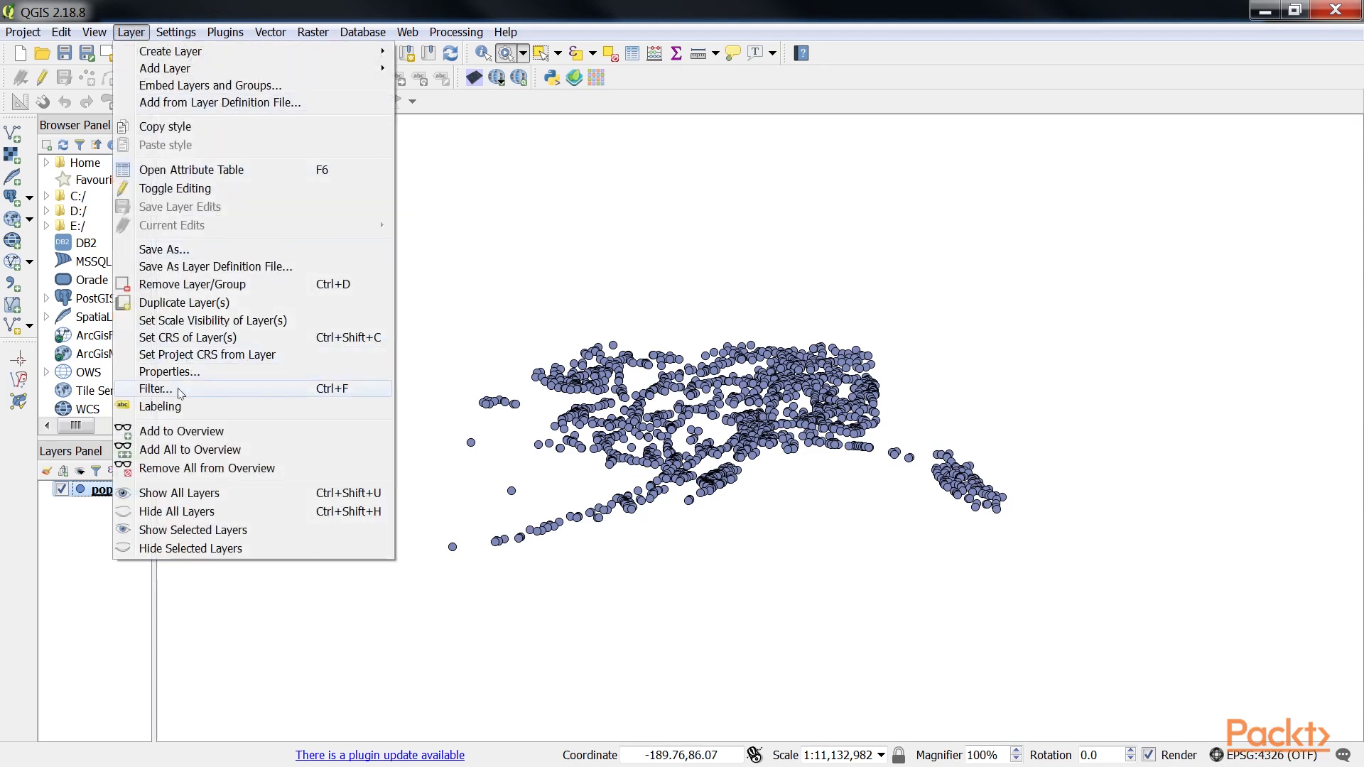
left_click(169, 371)
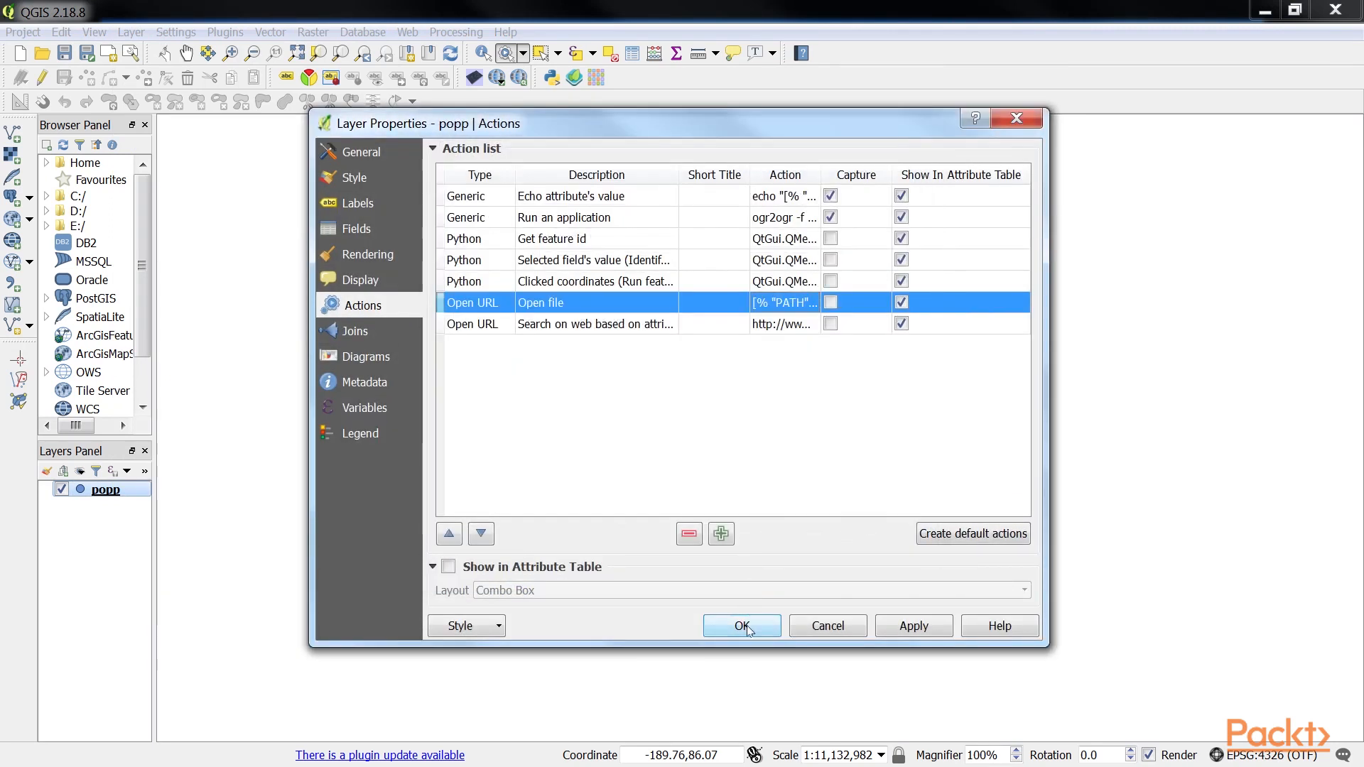
left_click(742, 625)
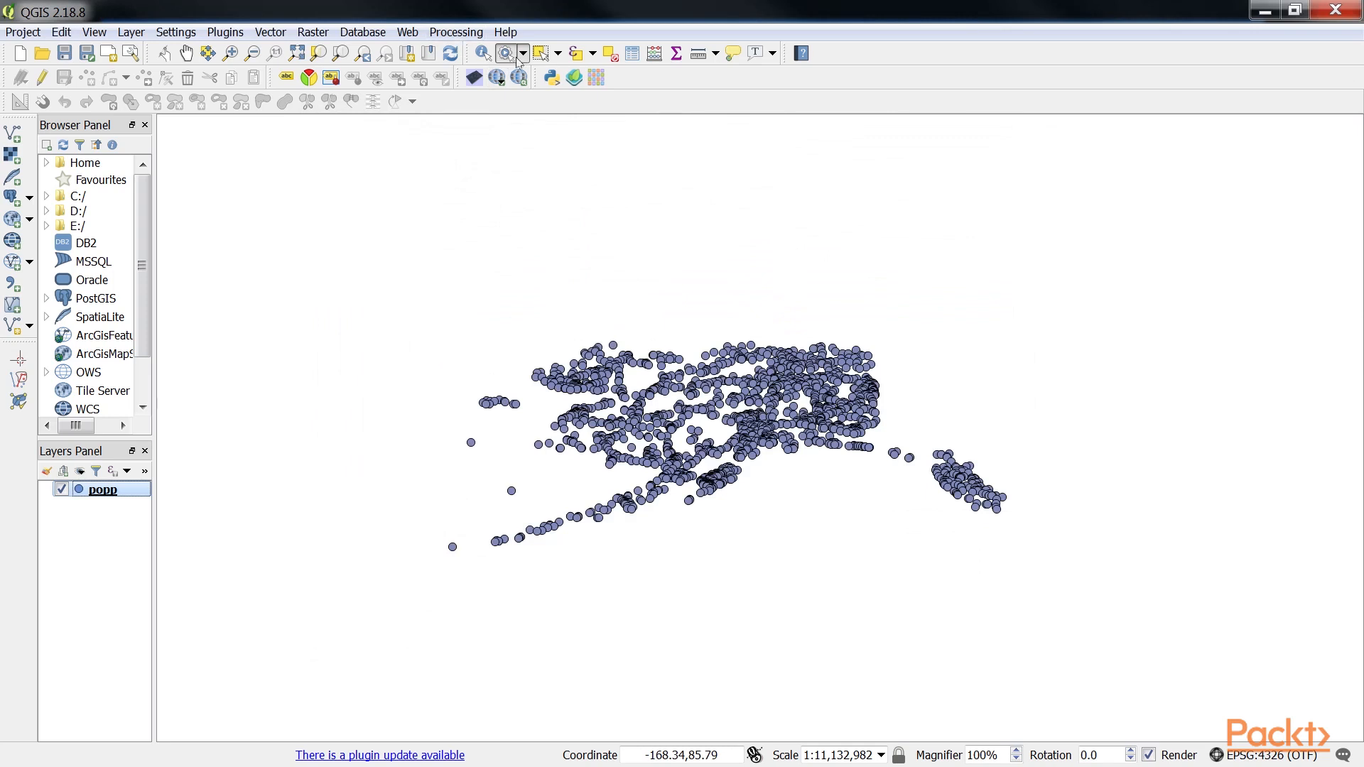
left_click(522, 53)
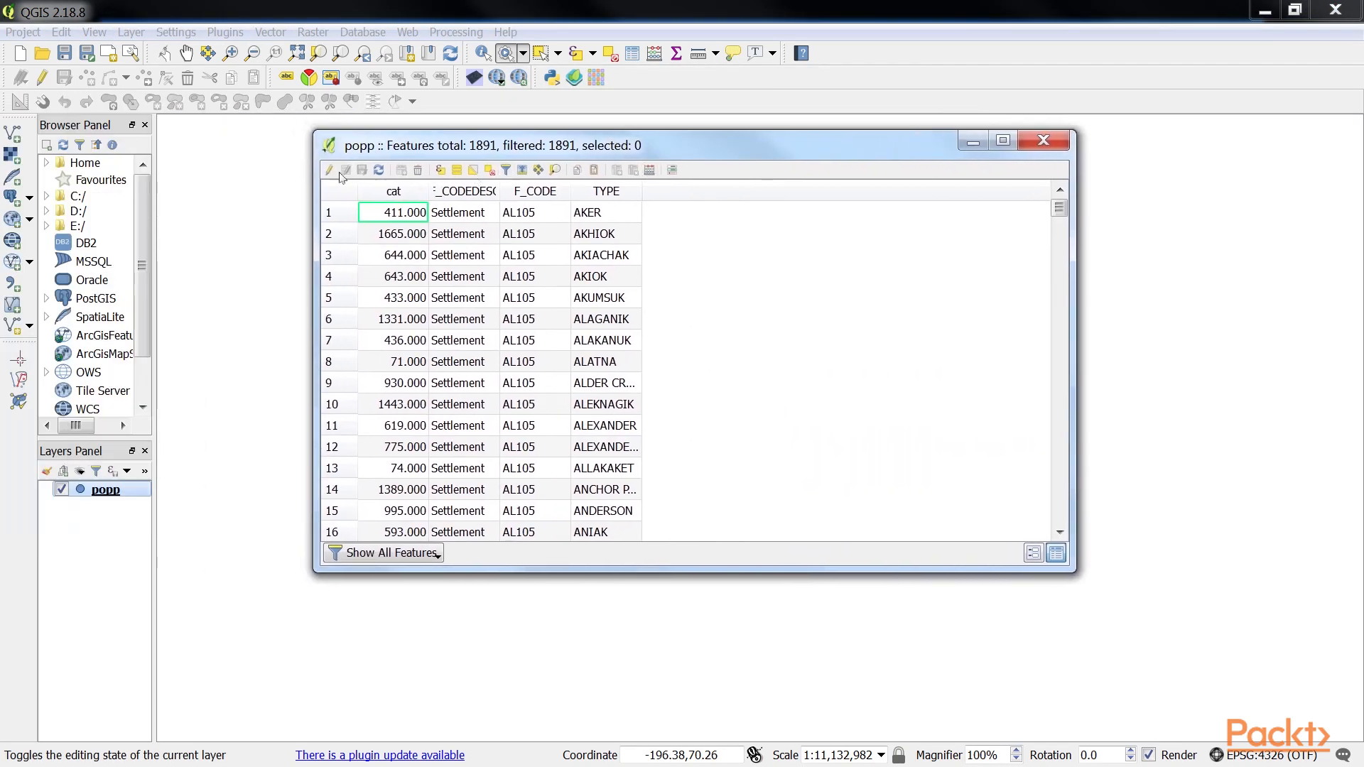
Add a Text PATH field (length 30) to popp holding C://temp/test.png and C://temp/document.pdf.
left_click(328, 169)
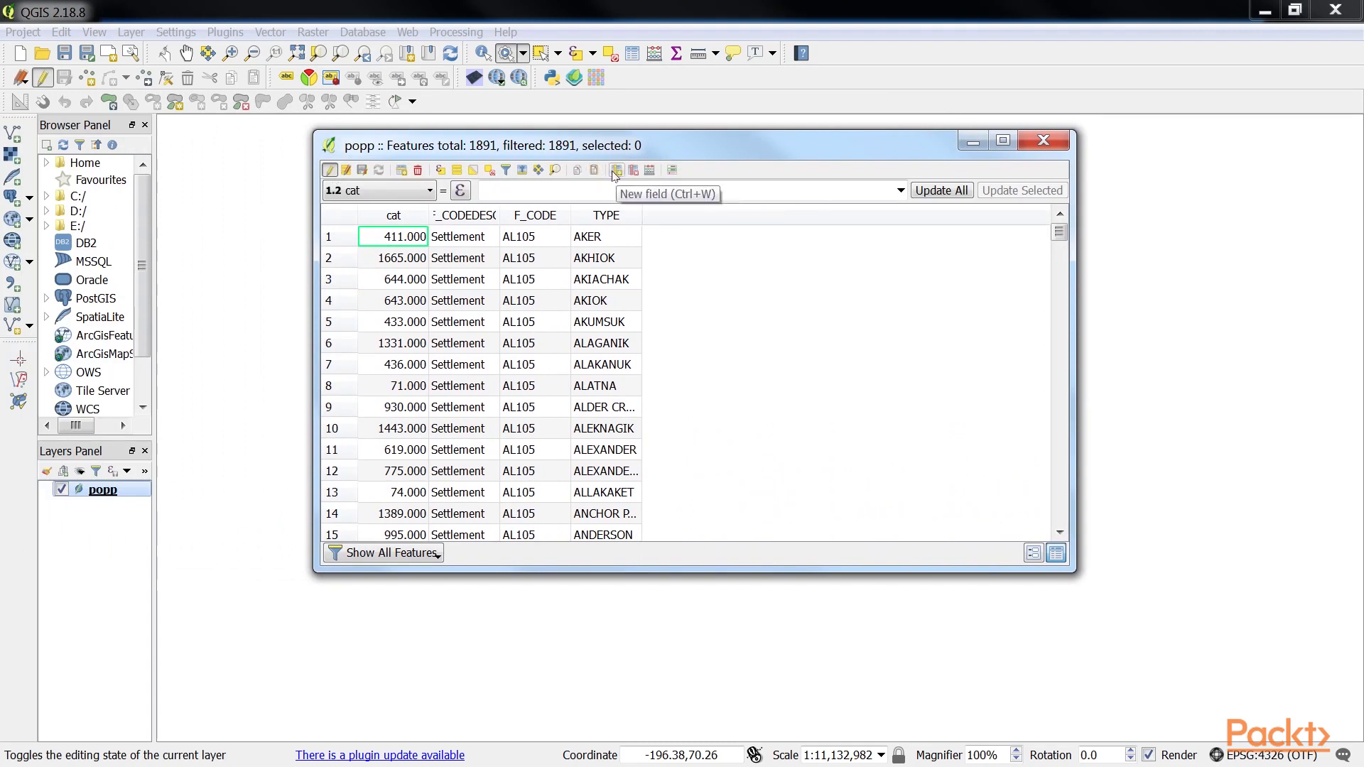
left_click(615, 169)
type("PATH")
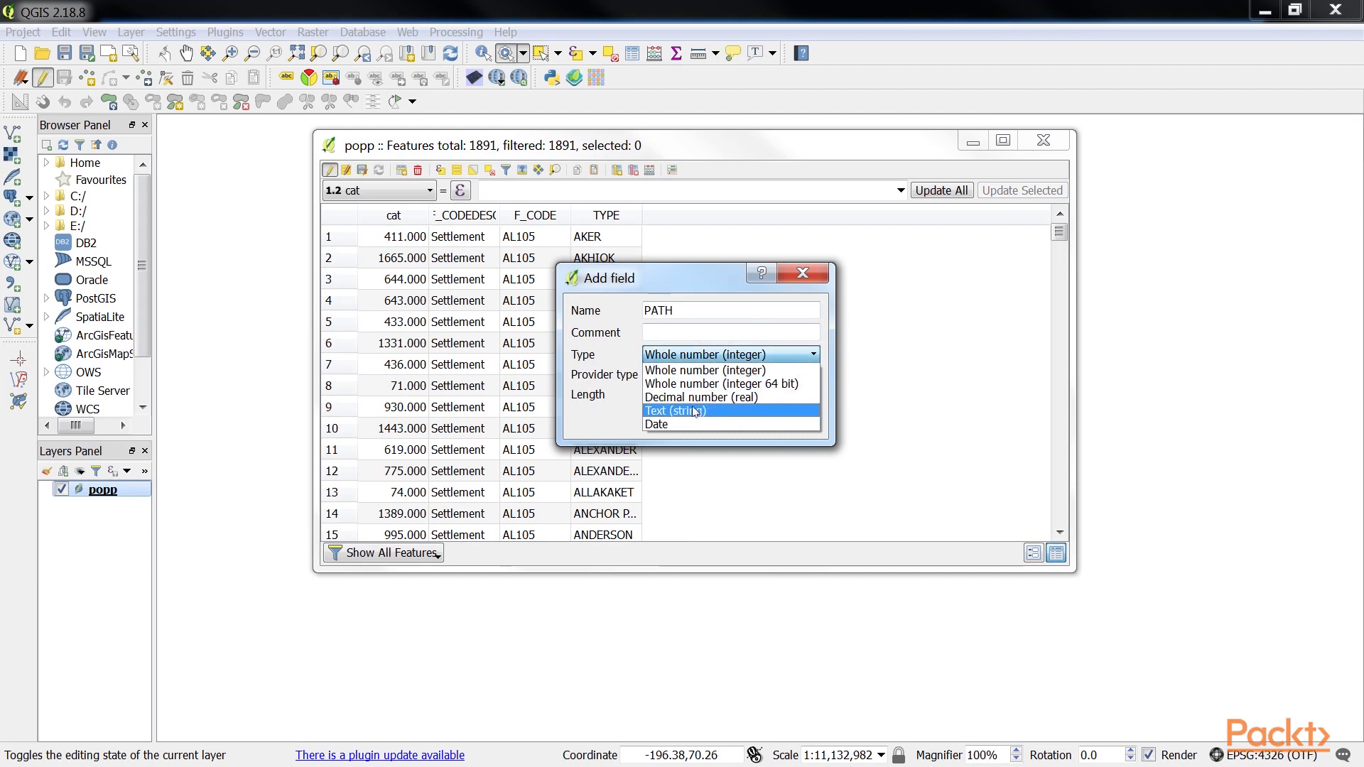
left_click(676, 410)
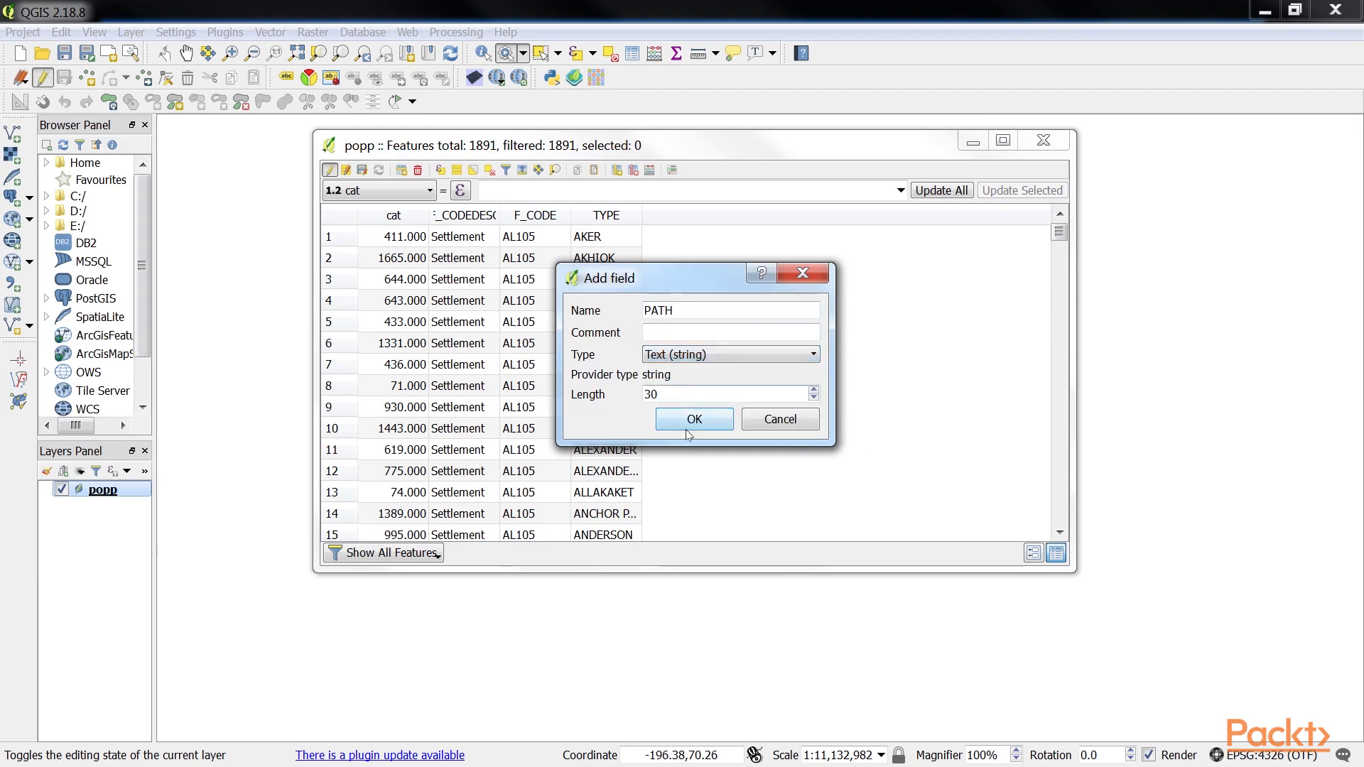
left_click(693, 417)
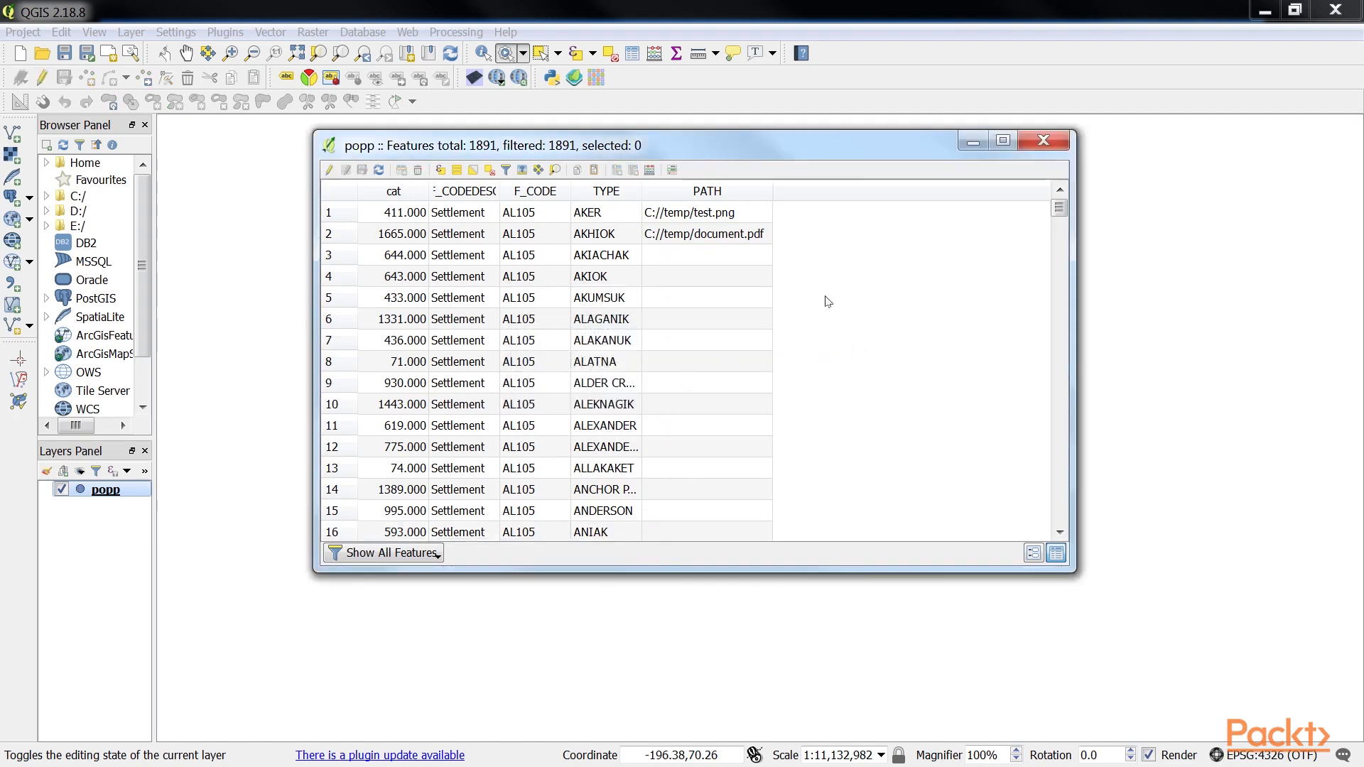
left_click(1043, 141)
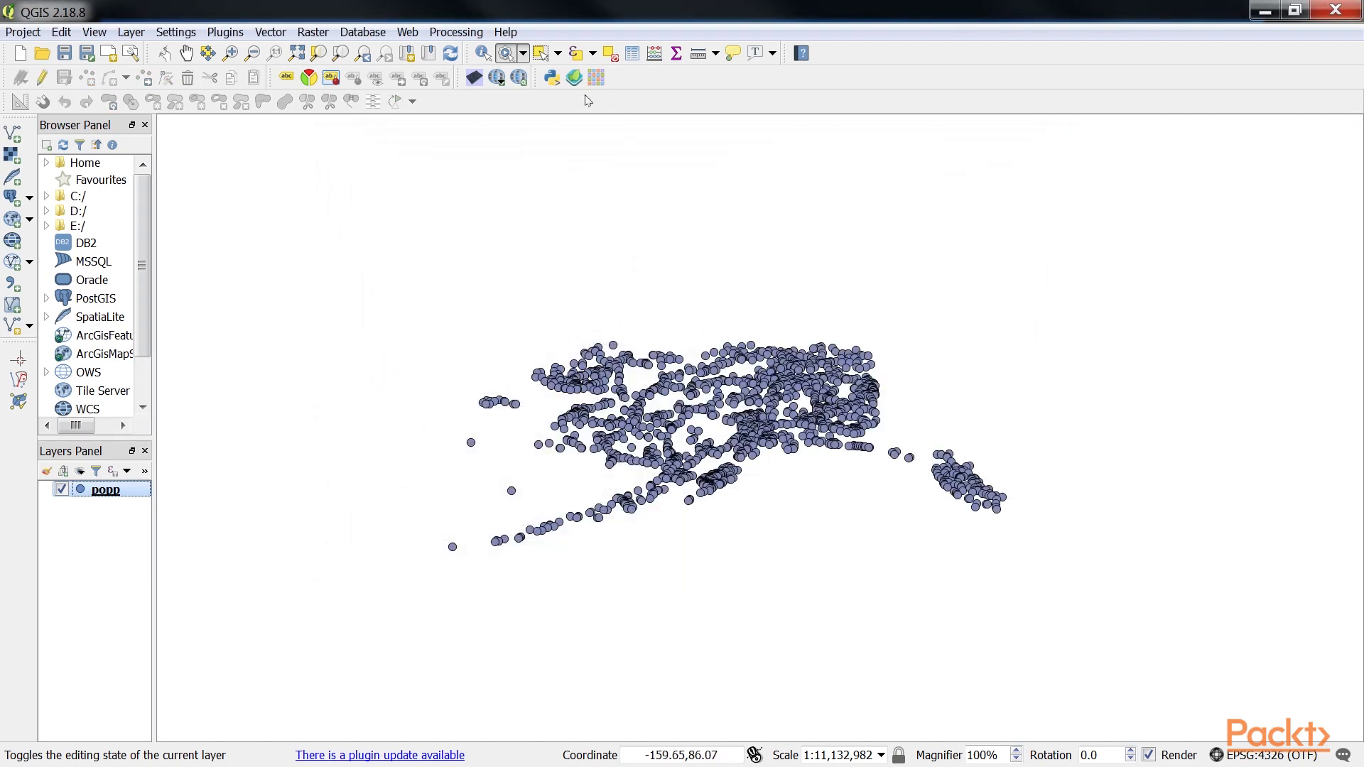
Confirm the Google search action on TYPE and run it, viewing CABINS and ASTRONOMICAL STATION results.
left_click(523, 53)
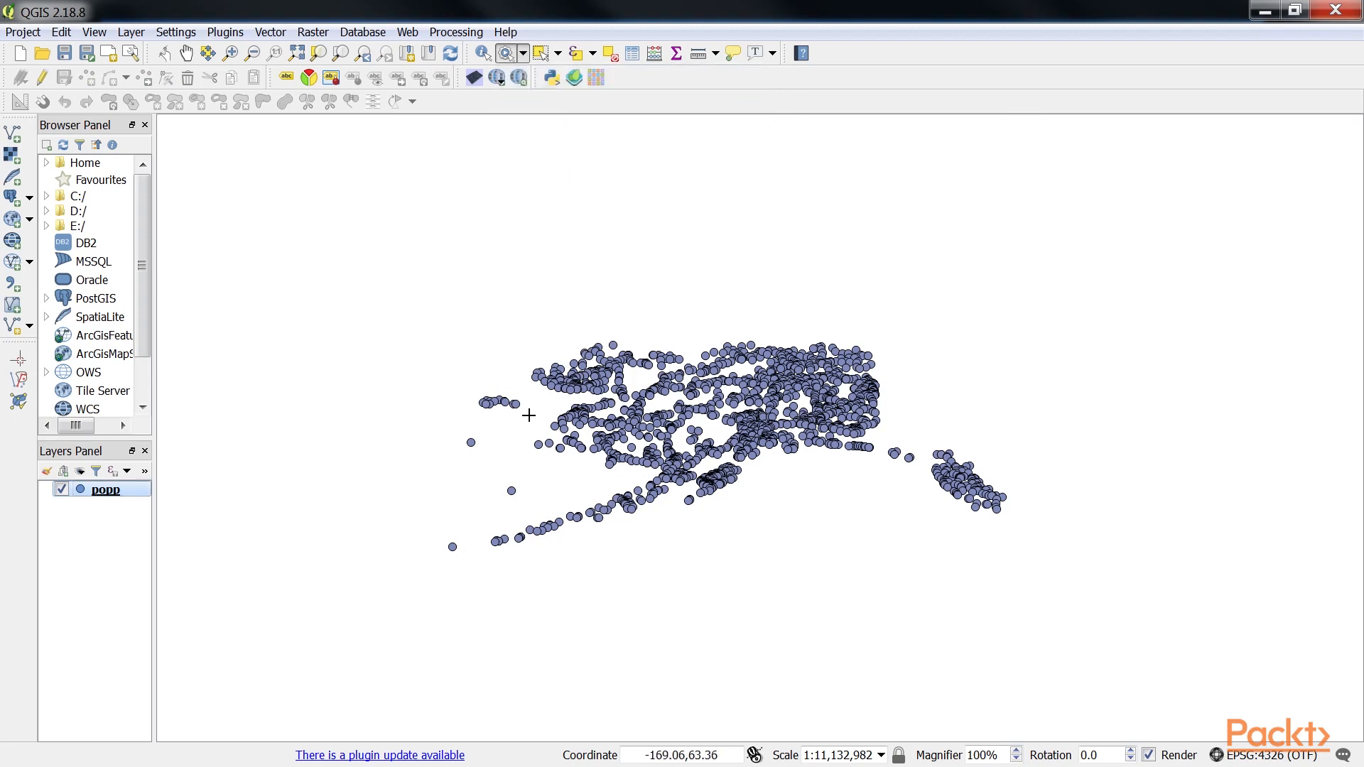
mouse_move(486, 446)
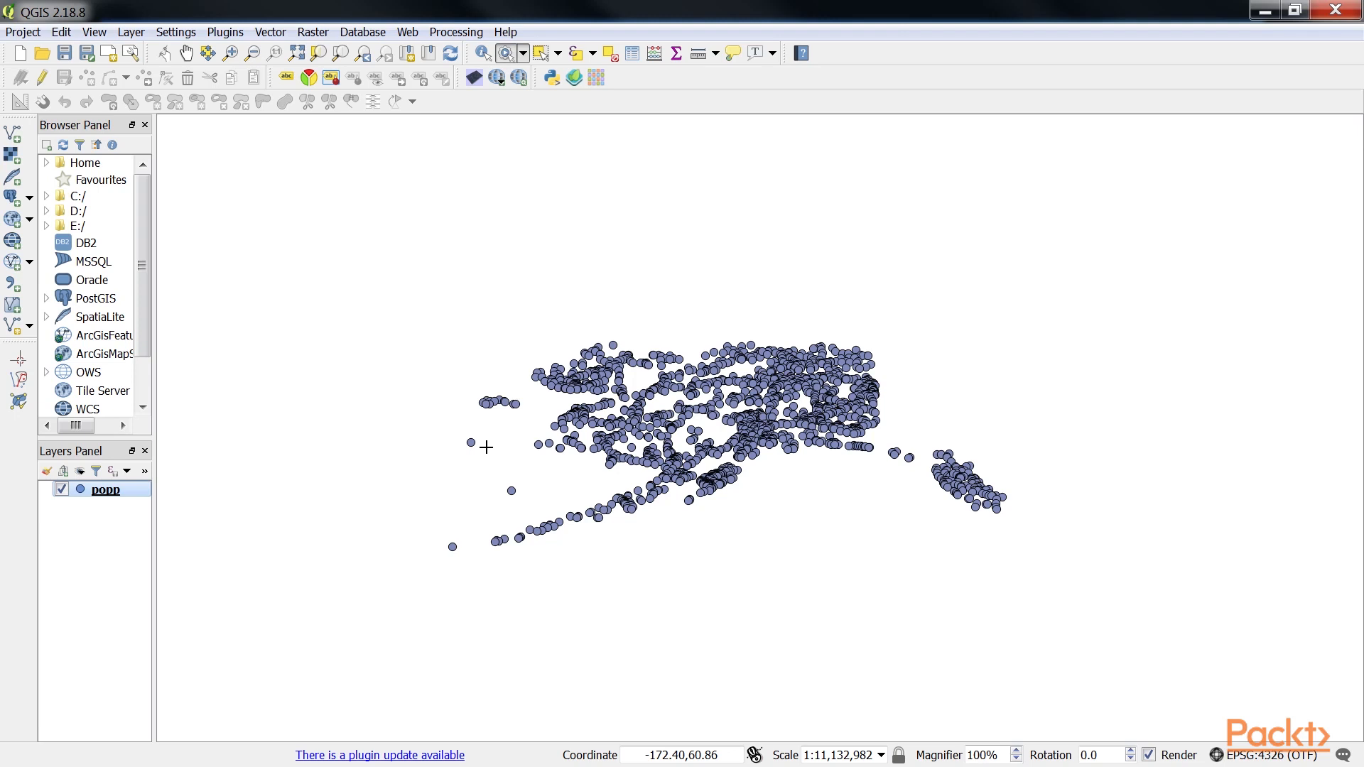
left_click(131, 32)
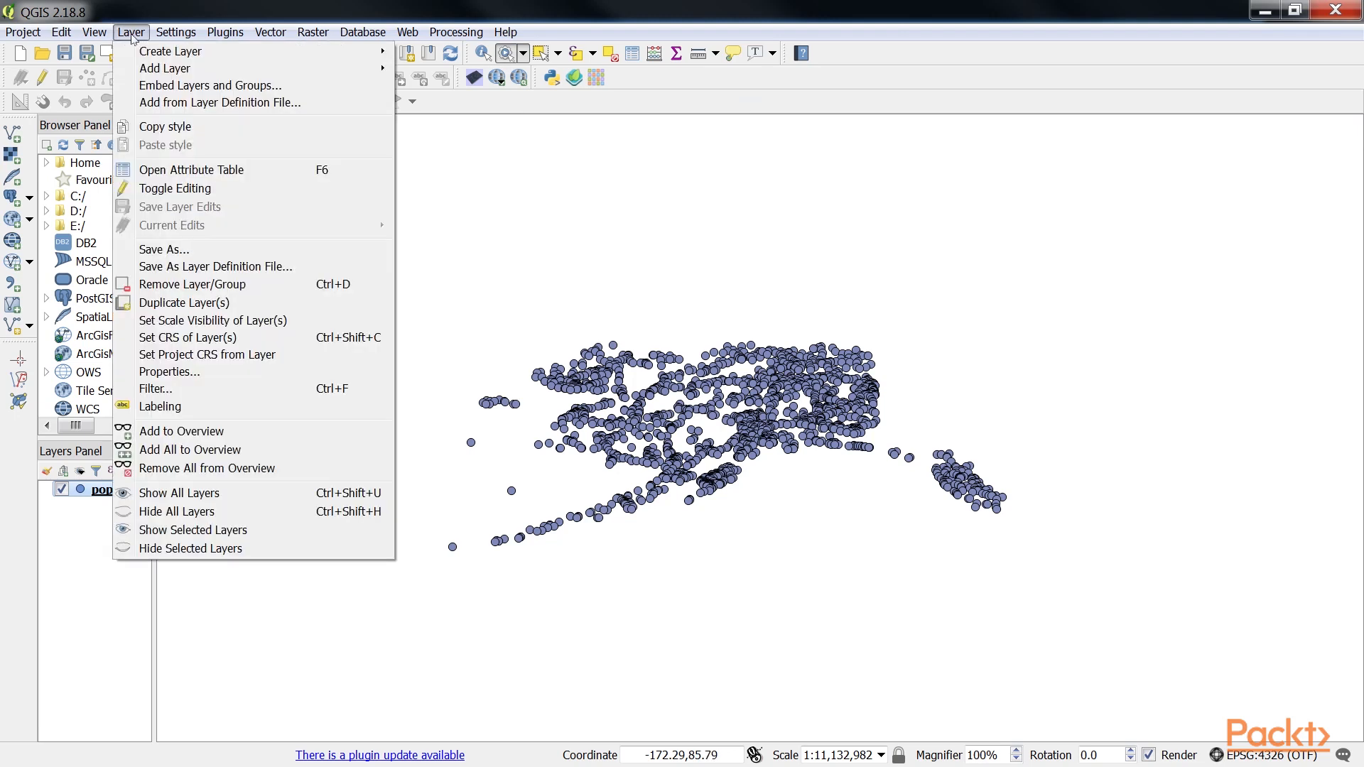
left_click(169, 371)
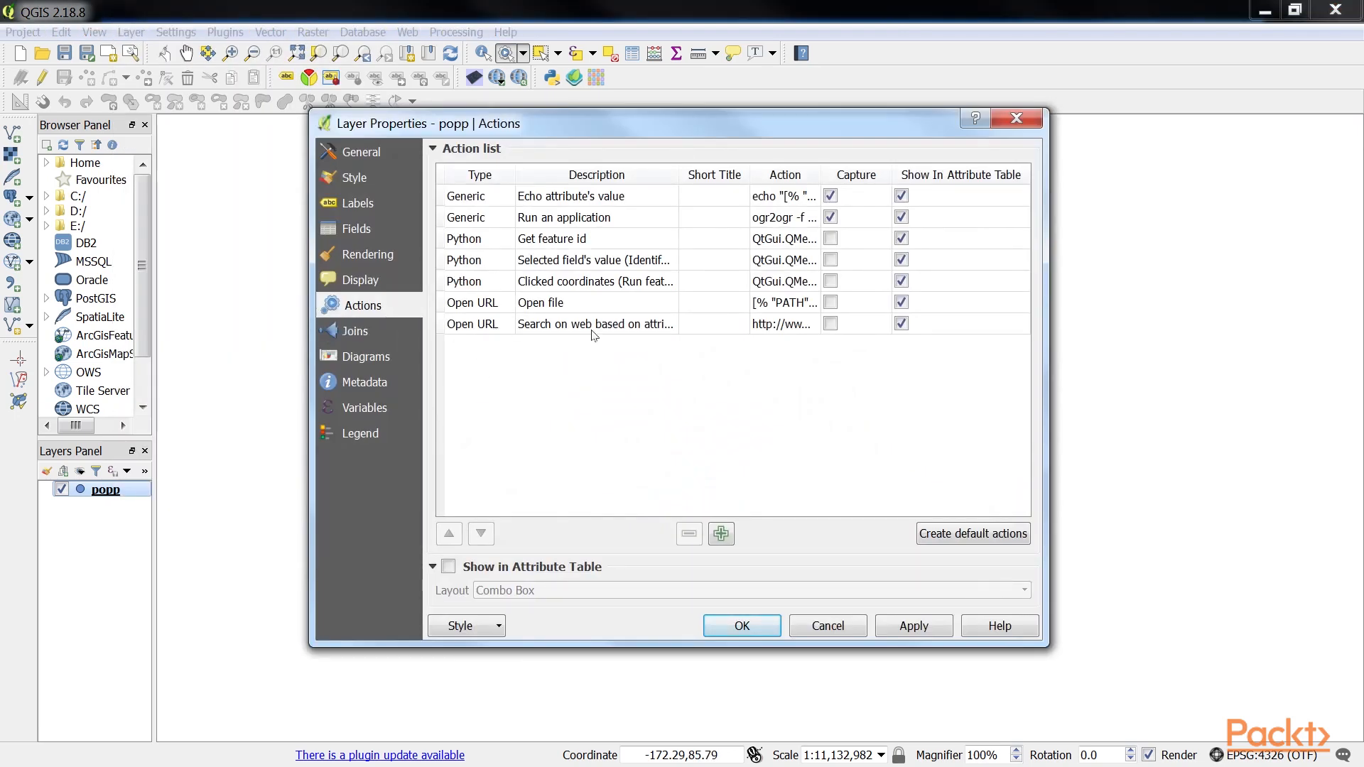
double_click(595, 324)
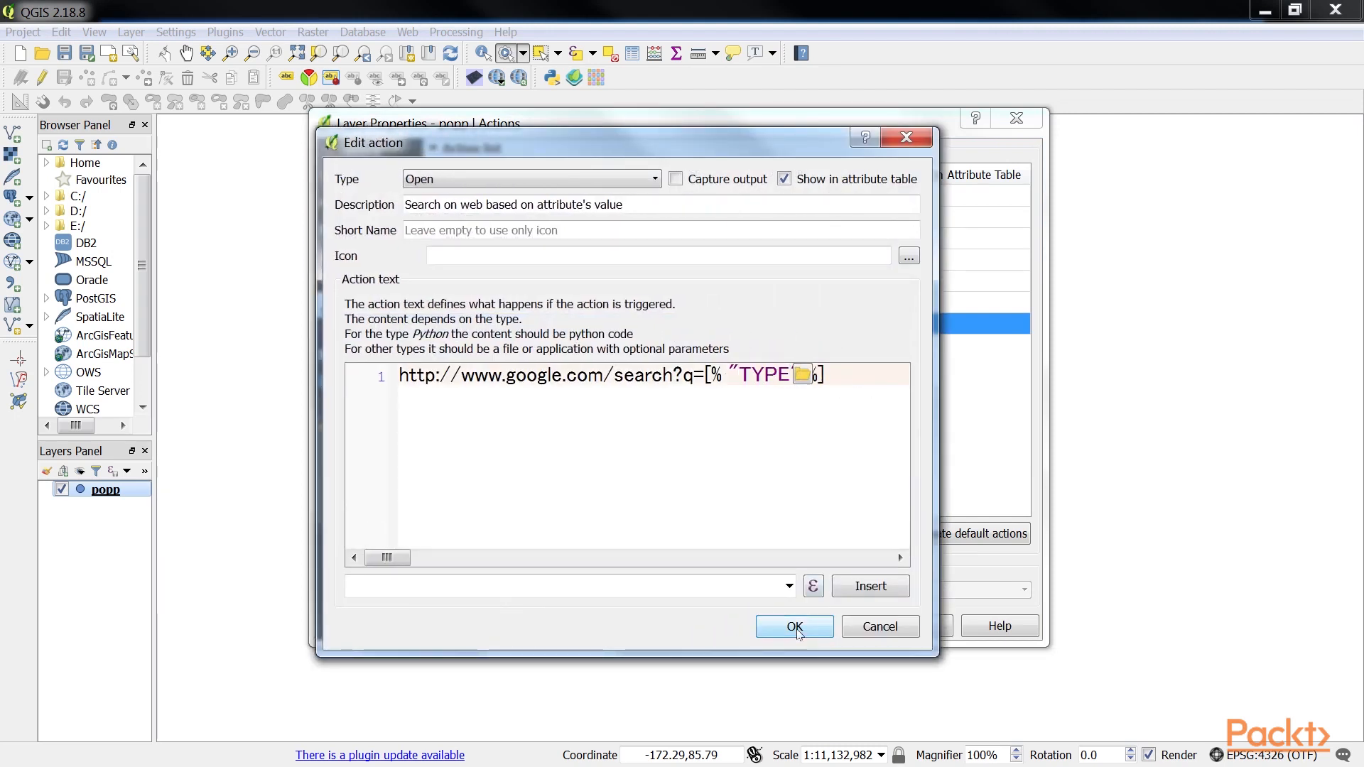
left_click(793, 627)
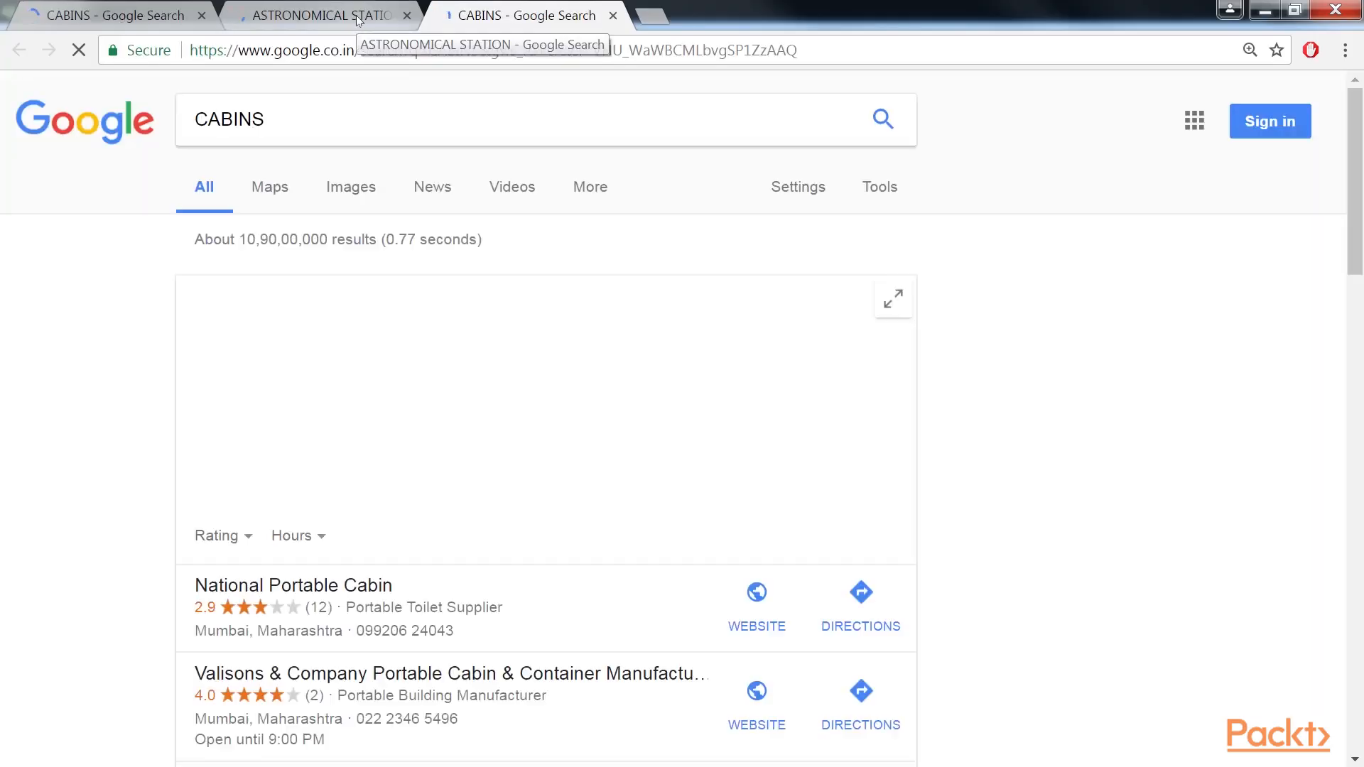
left_click(317, 14)
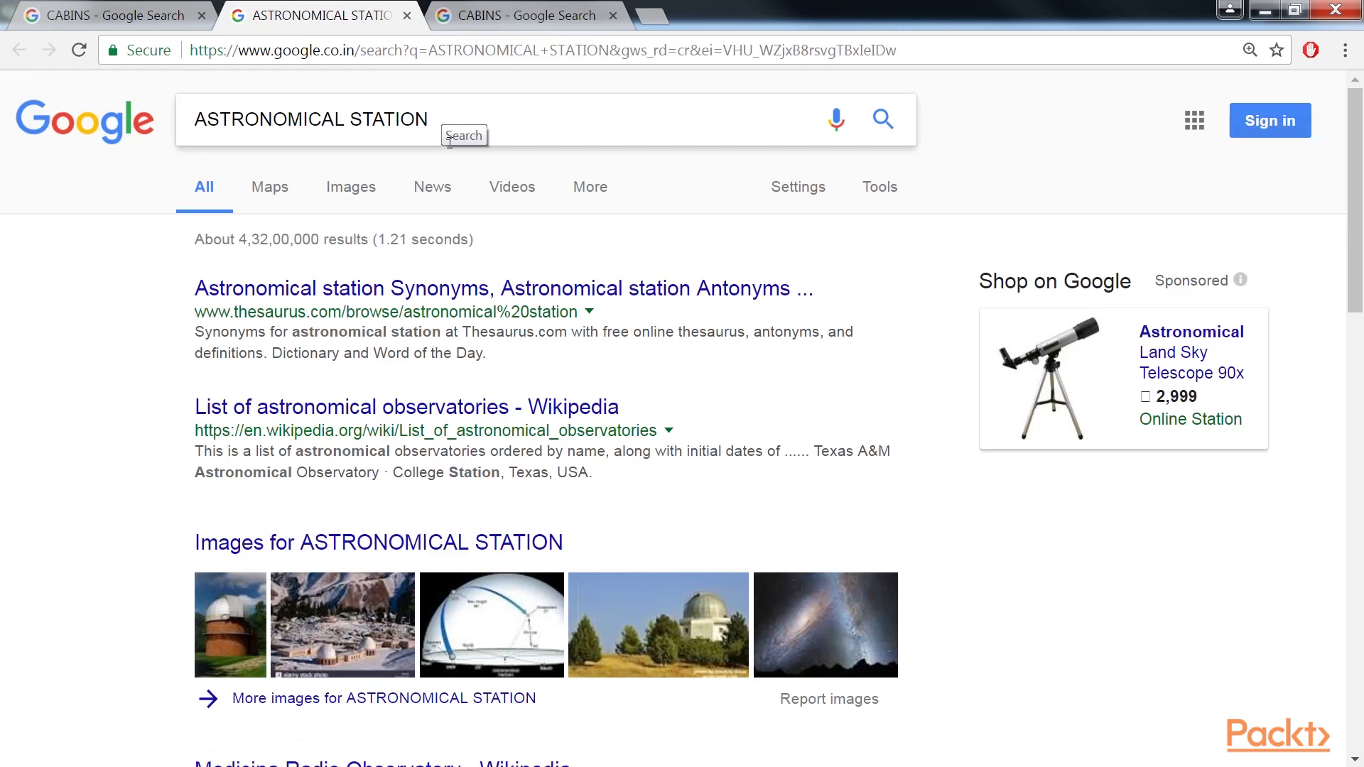